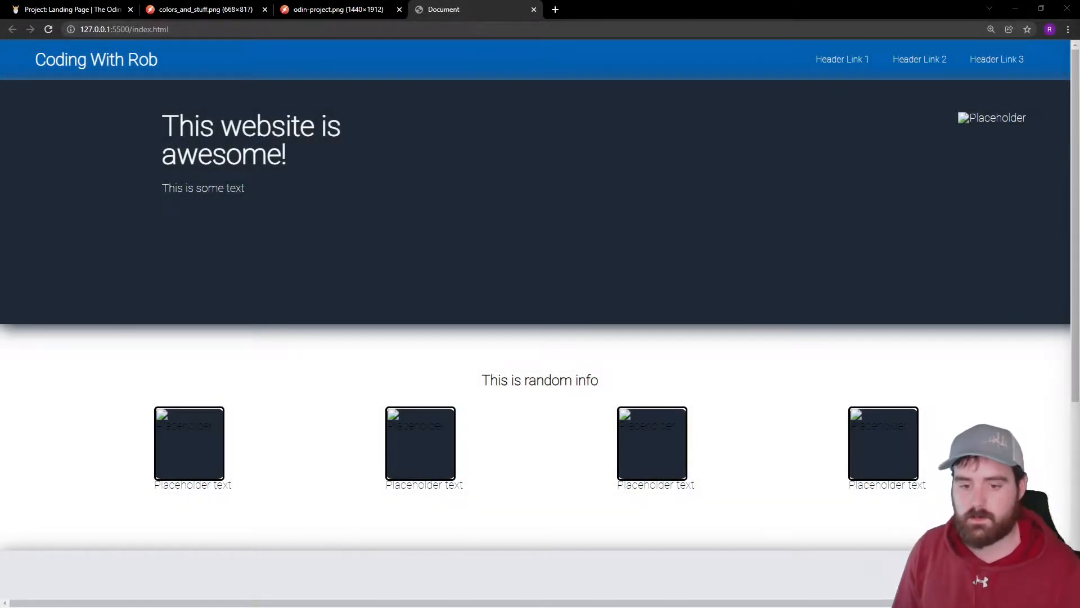
mouse_move(269, 344)
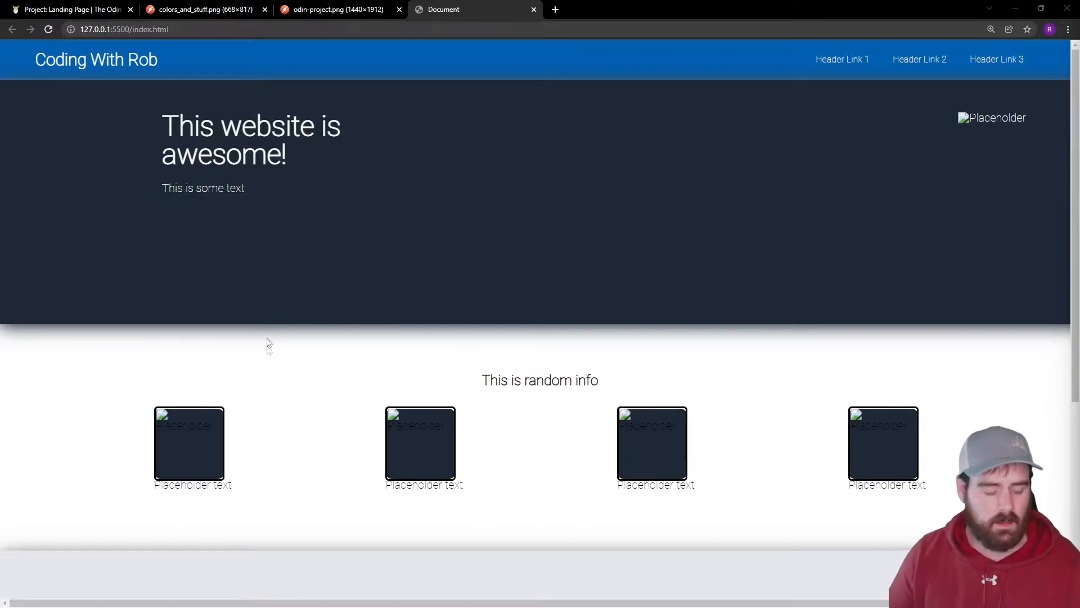
mouse_move(299, 348)
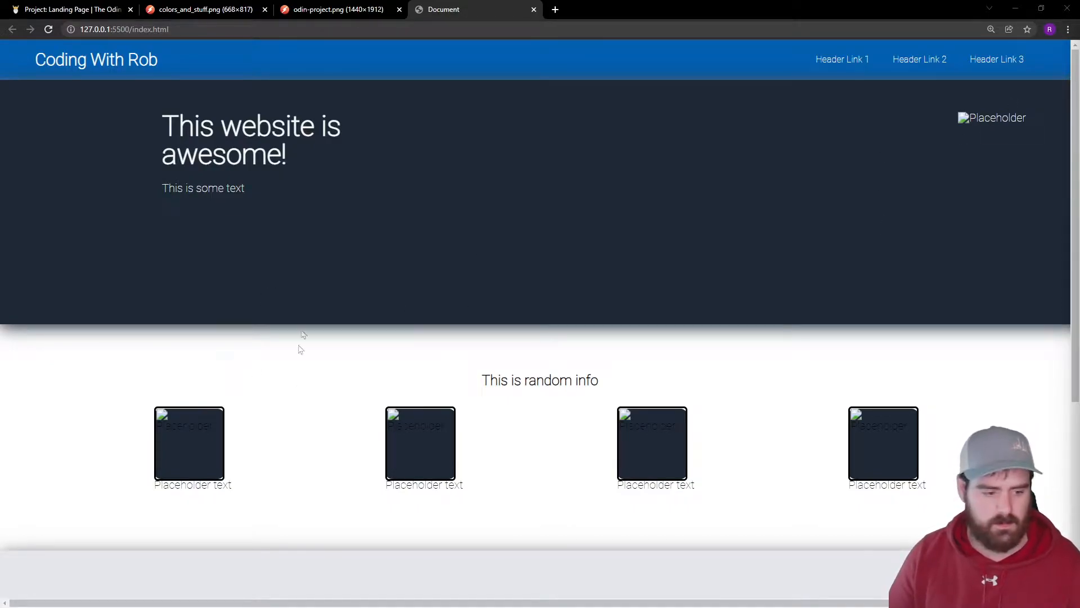
mouse_move(939, 302)
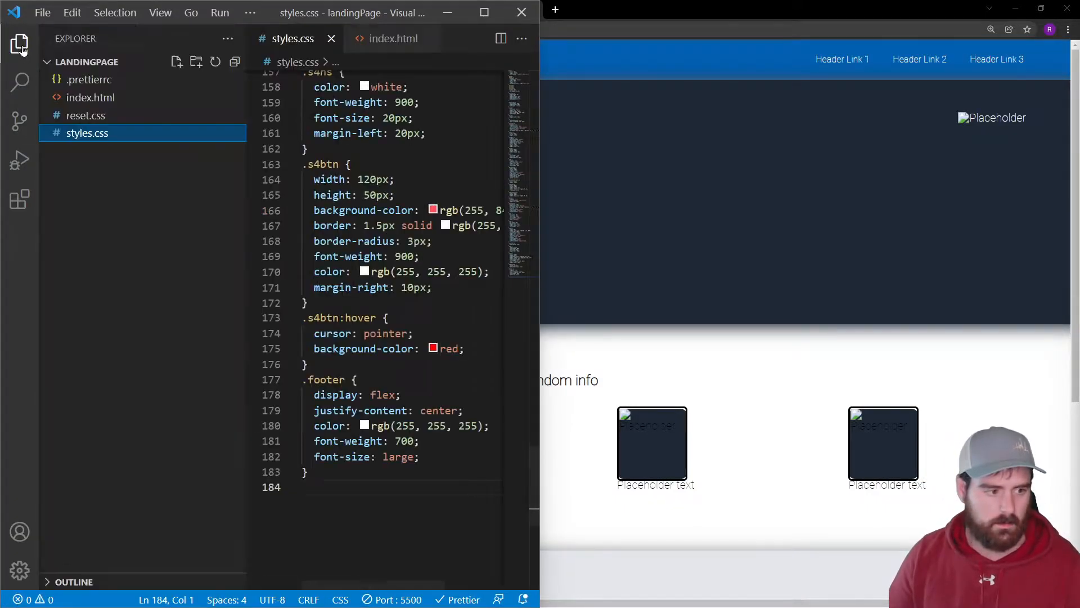
Create a new folder named images in the project Explorer.
click(177, 61)
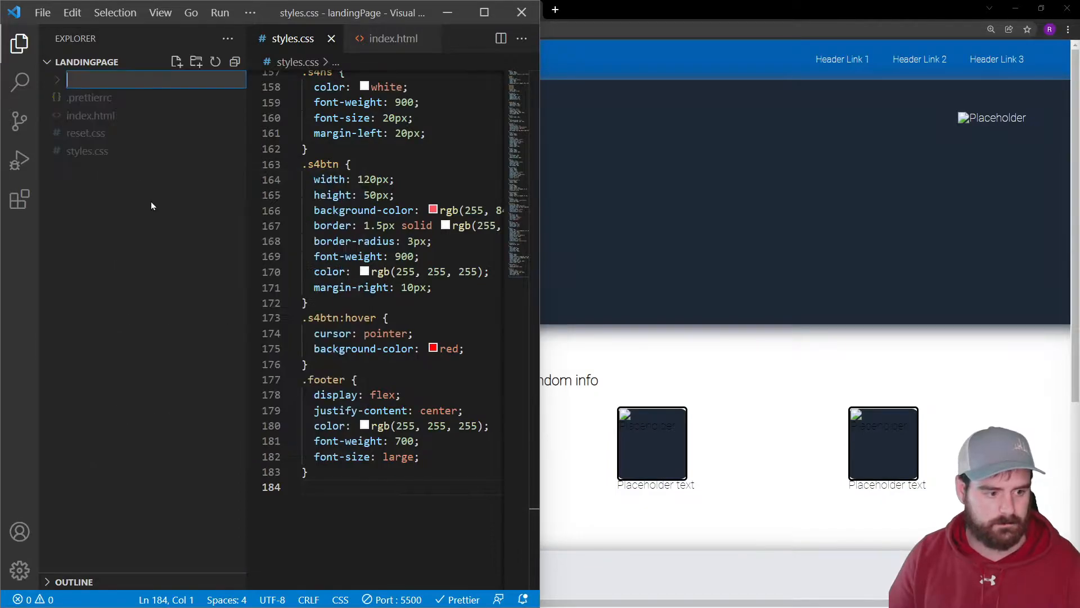
text(images)
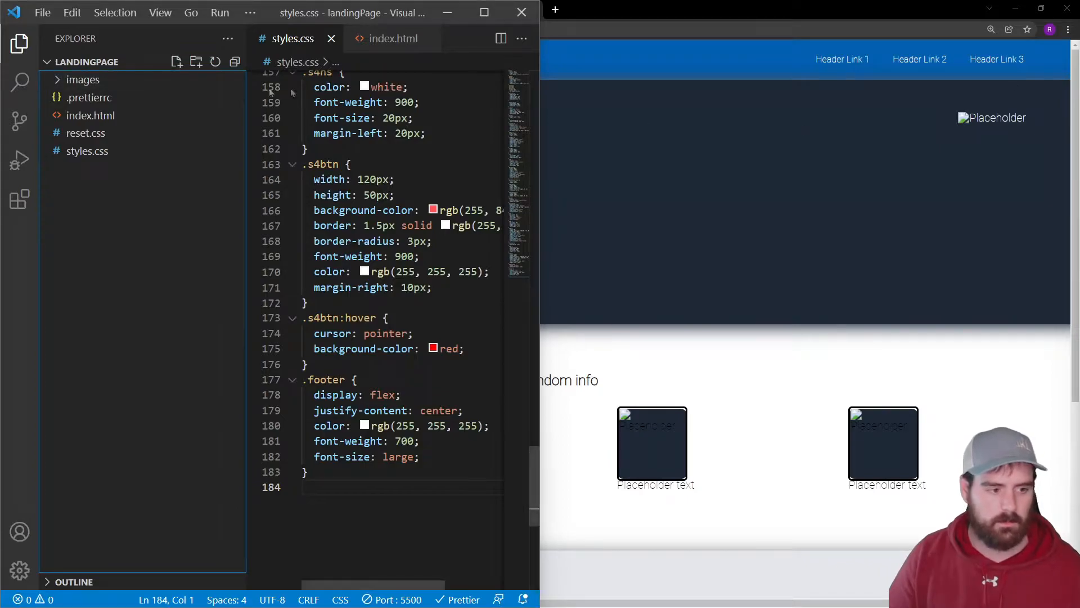
click(82, 79)
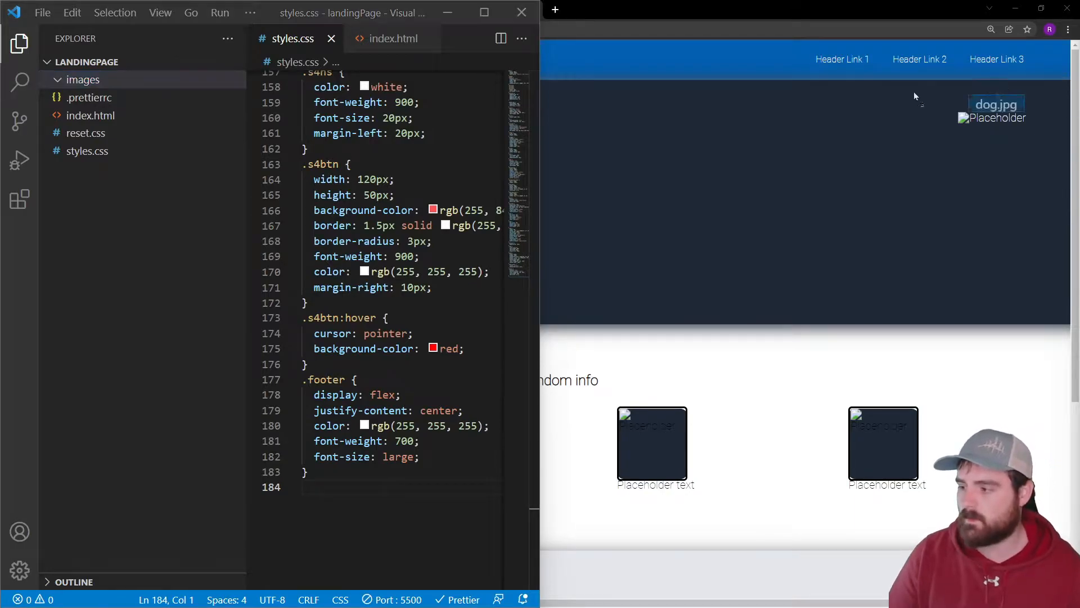
Add the dog photo and the remaining four photos to images, then go to index.html.
click(84, 79)
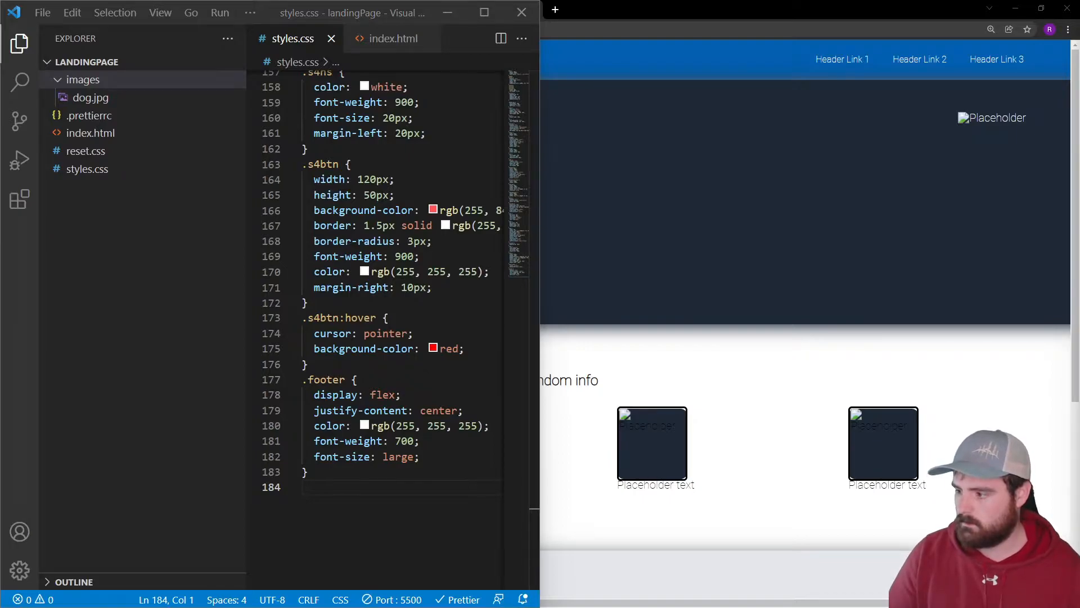
click(82, 78)
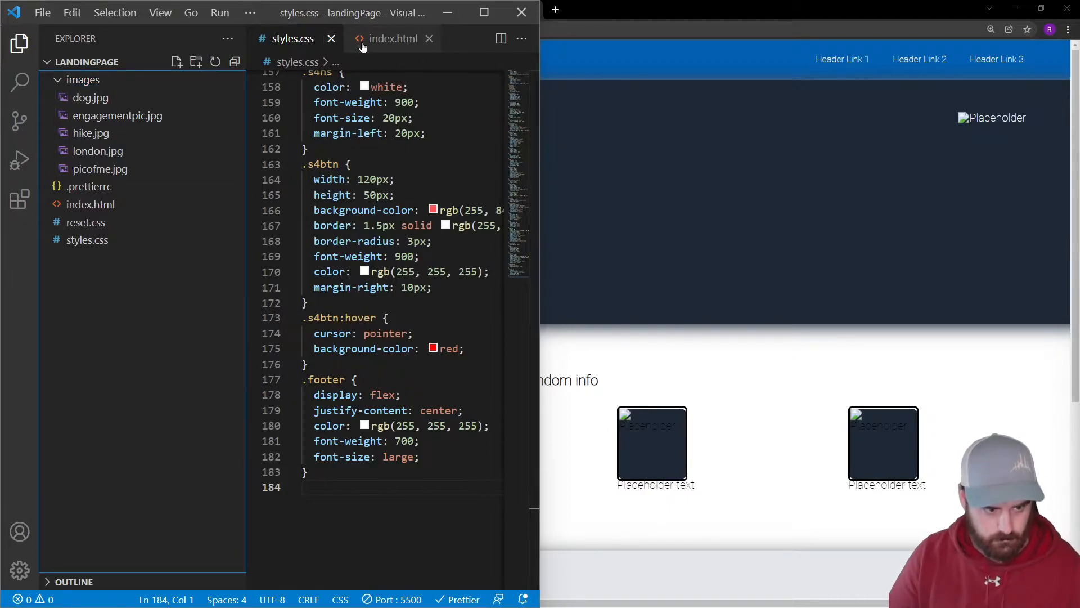
click(392, 39)
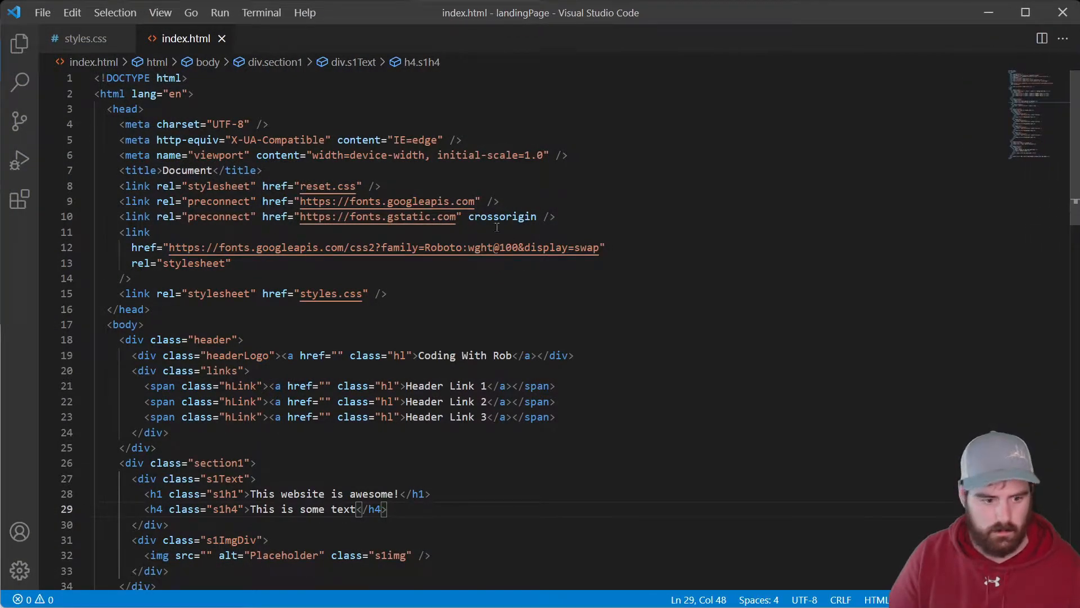
Point the s1img hero image to images/picofme.jpg with alt text "Pic of Rob".
scroll(down, 3)
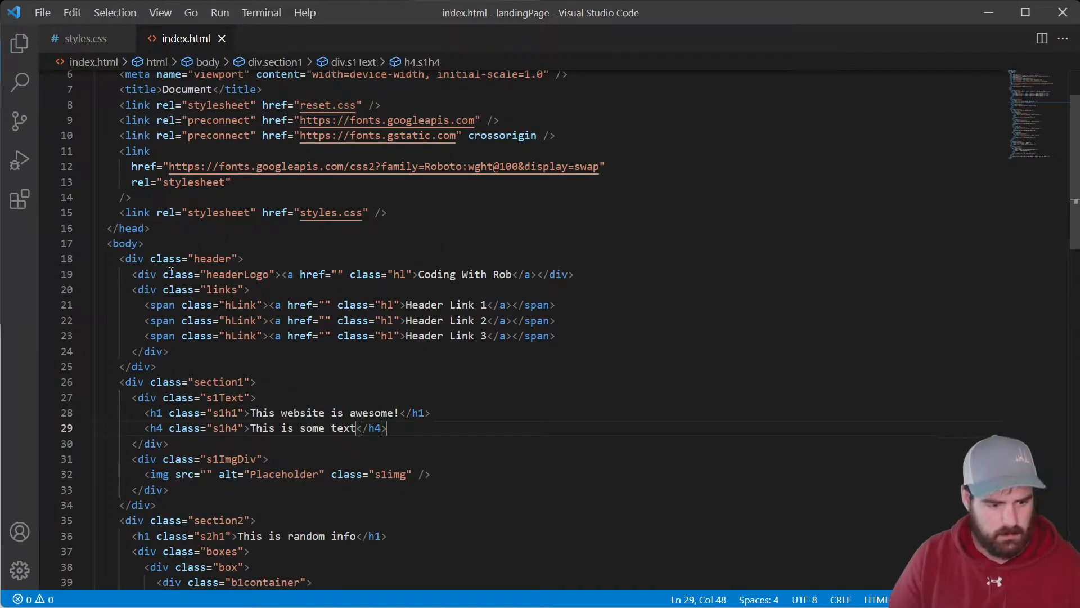
scroll(down, 3)
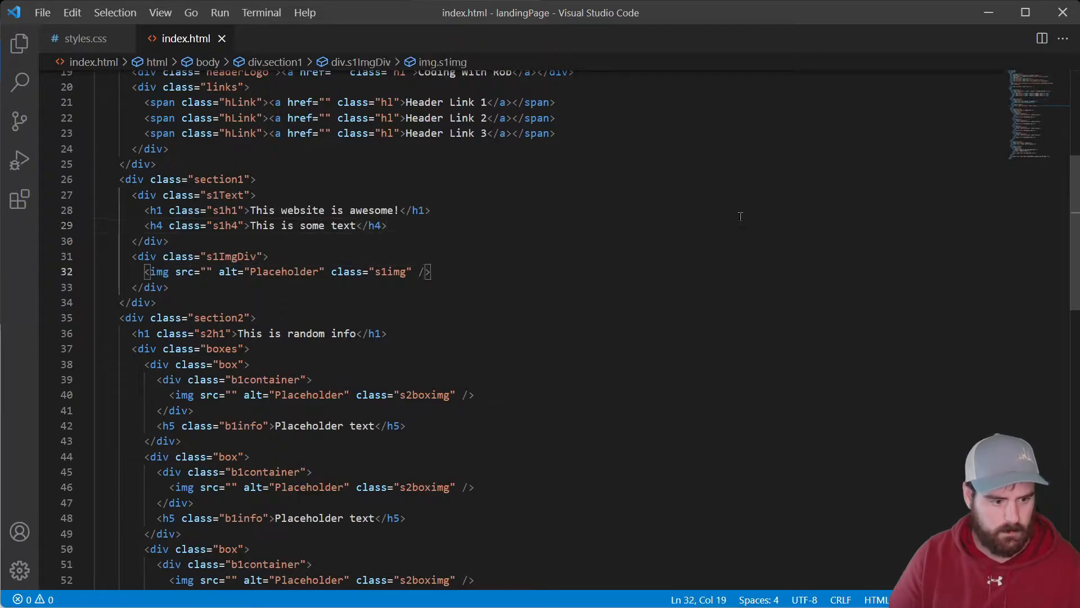
text(im)
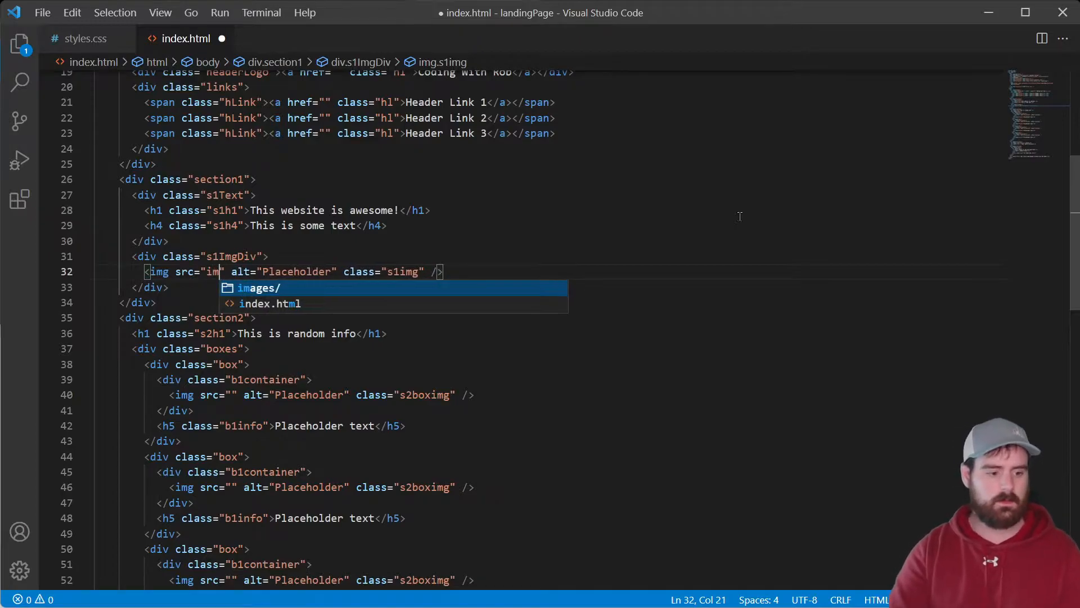
text(images/picofme.jpg)
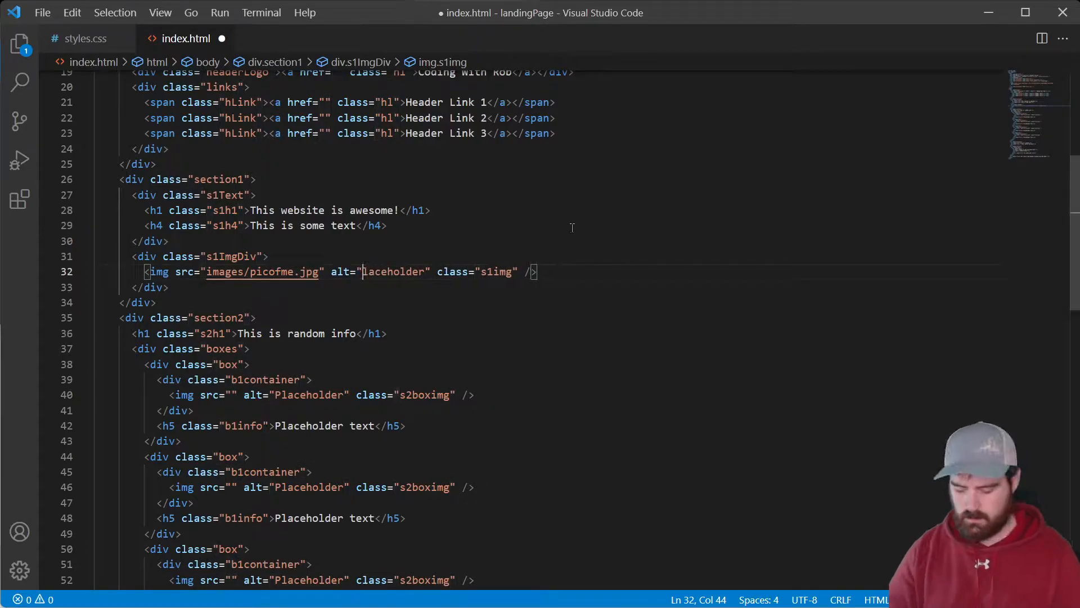
text(P)
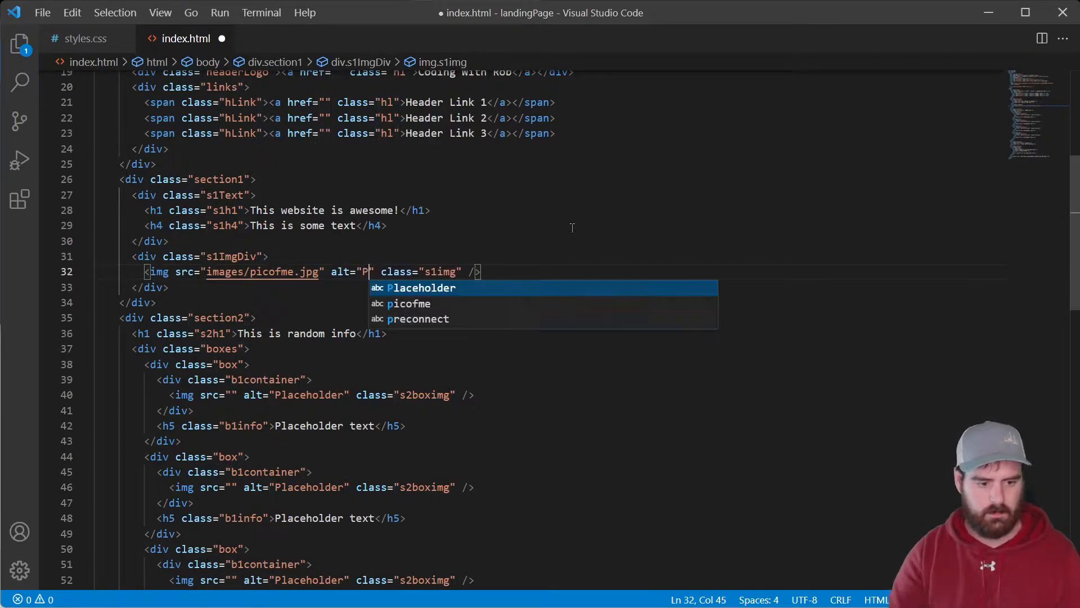
text(ic of)
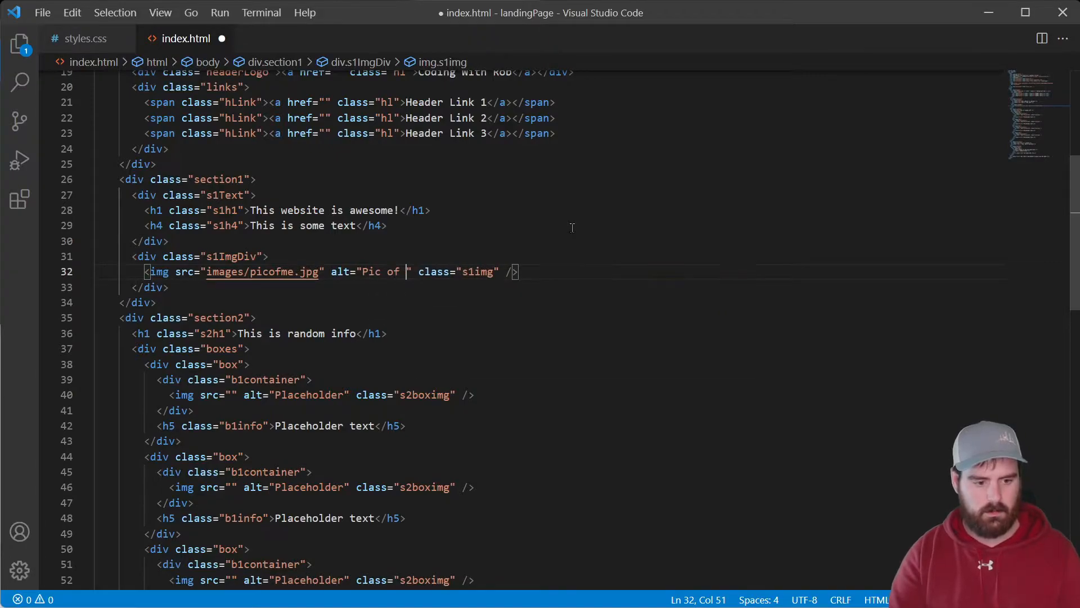
Start the first gallery box's image source with the images/ folder path.
click(356, 225)
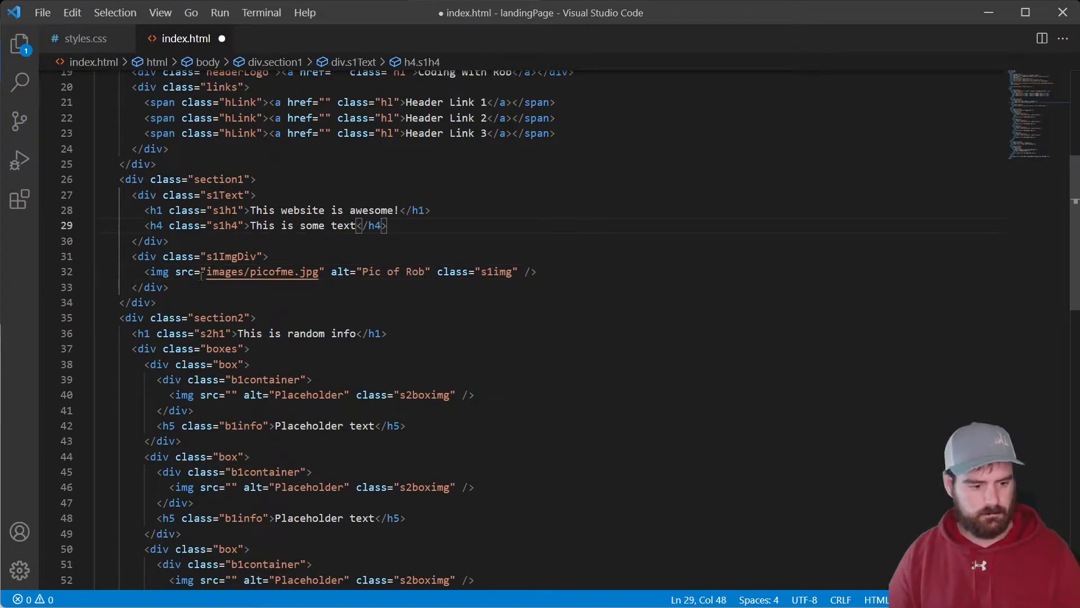
text(images/engagementpic.jpg)
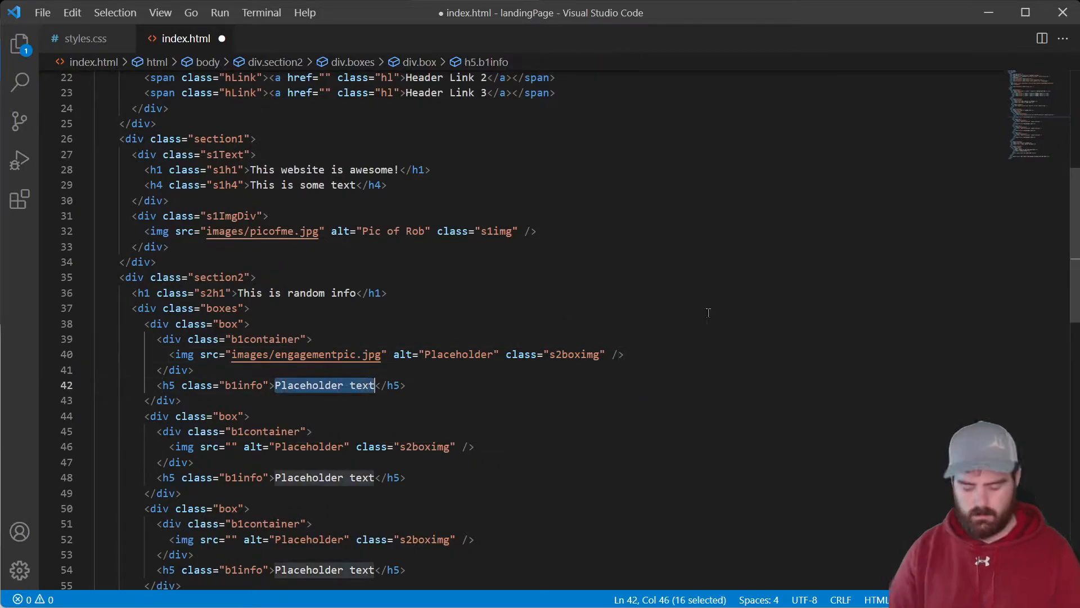
Write captions for the engagement, dog and trip photos in the b1info placeholders.
text(One of our engagementpics)
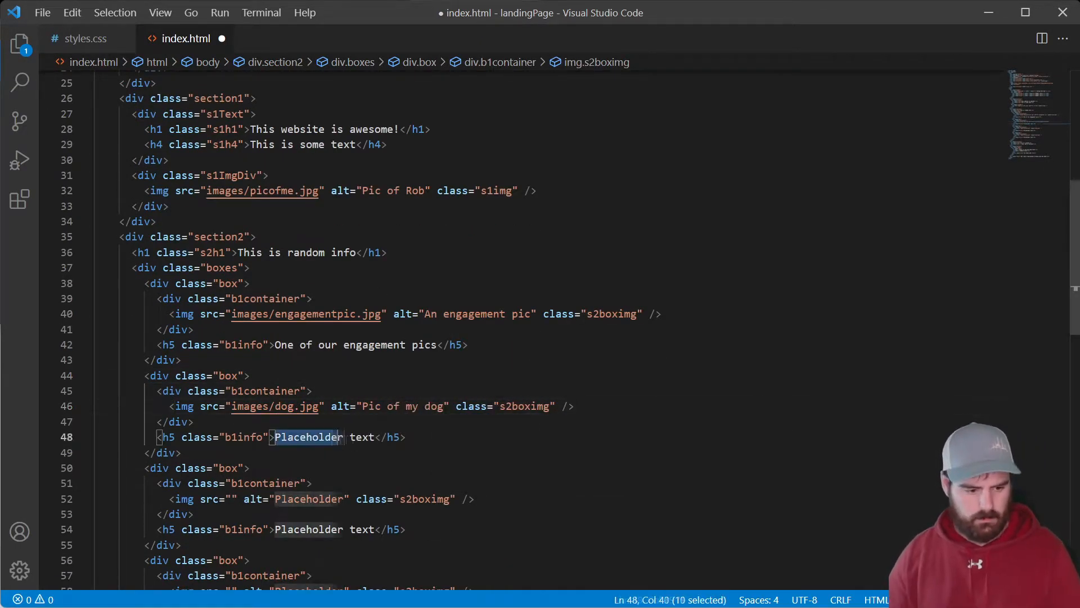
text(Say hi to our dog, Theo. He's a King Charles Cavali)
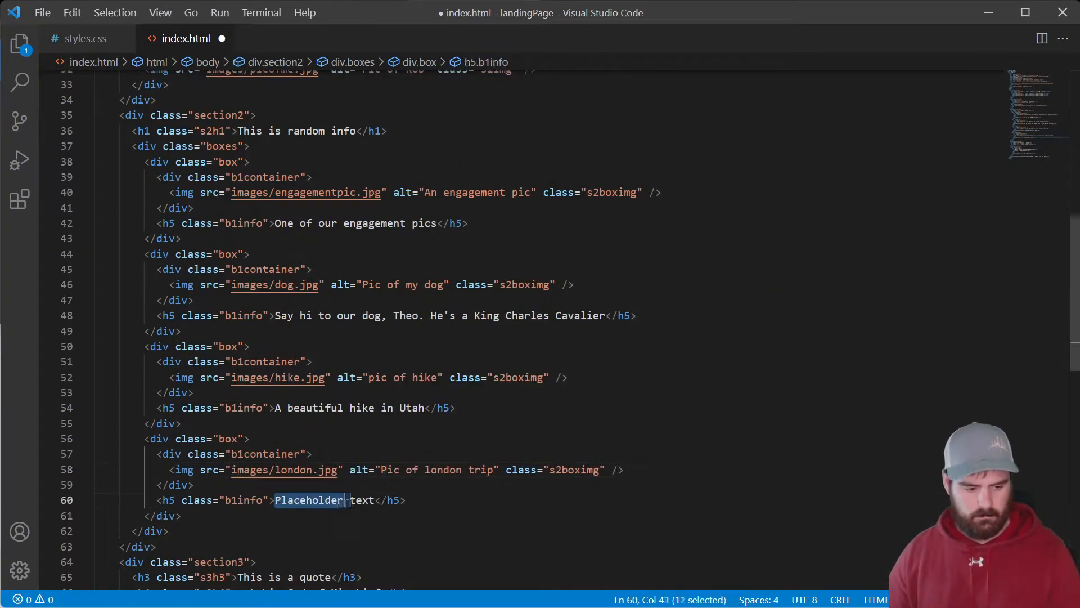
text(A fun Trip)
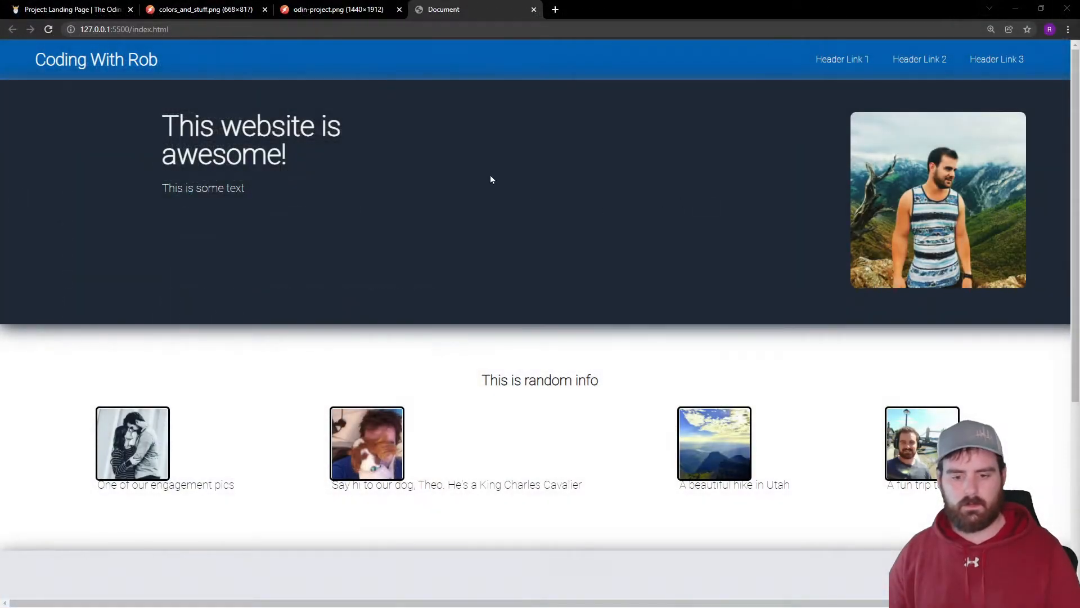
Scroll up and down the refreshed Chrome page to check the photos and captions.
scroll(down, 3)
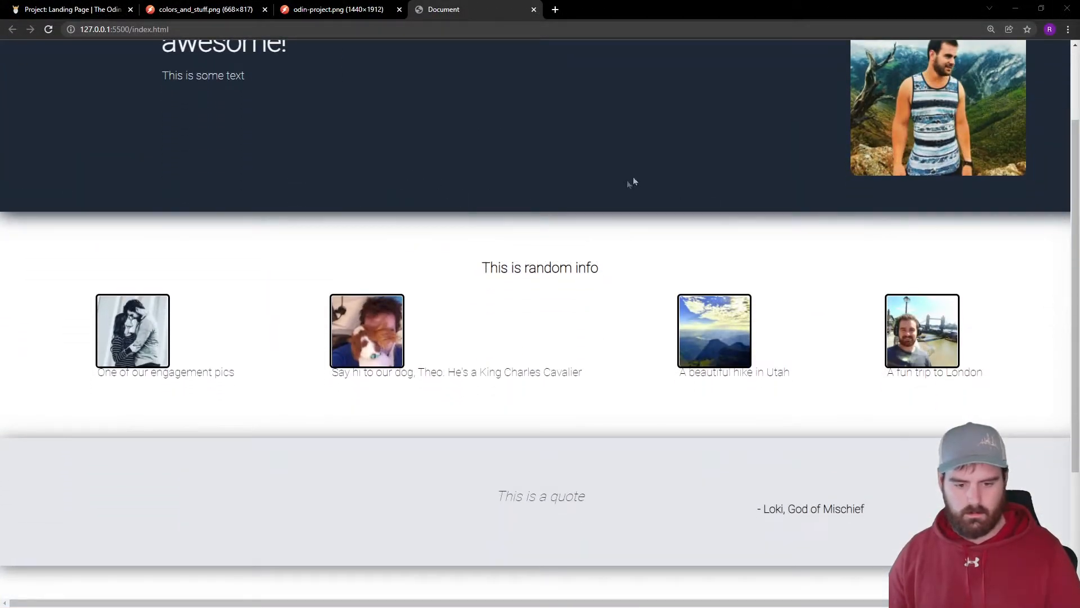
scroll(up, 3)
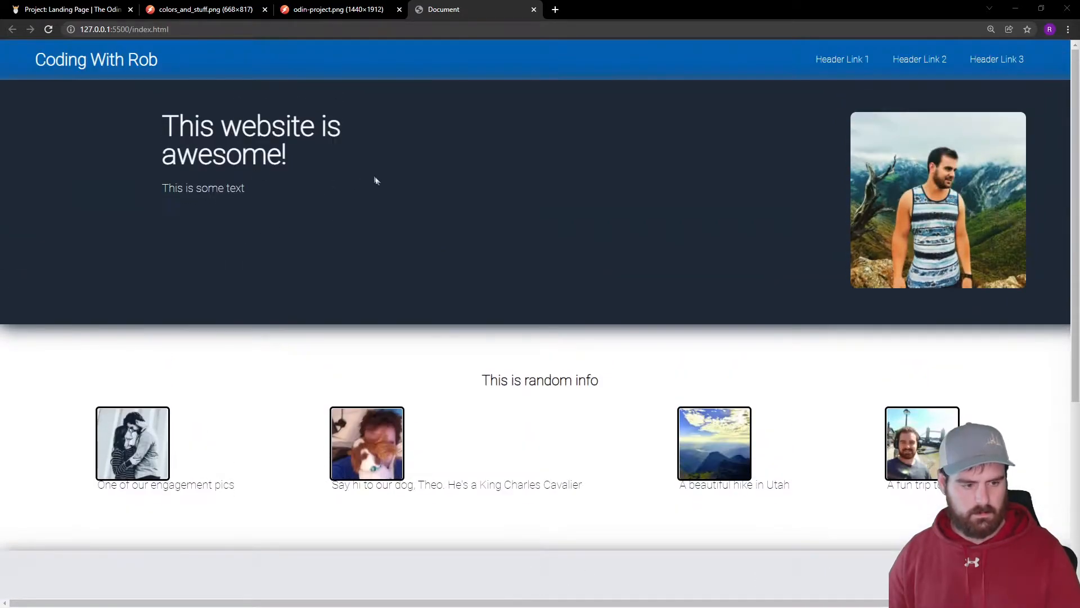
mouse_move(837, 116)
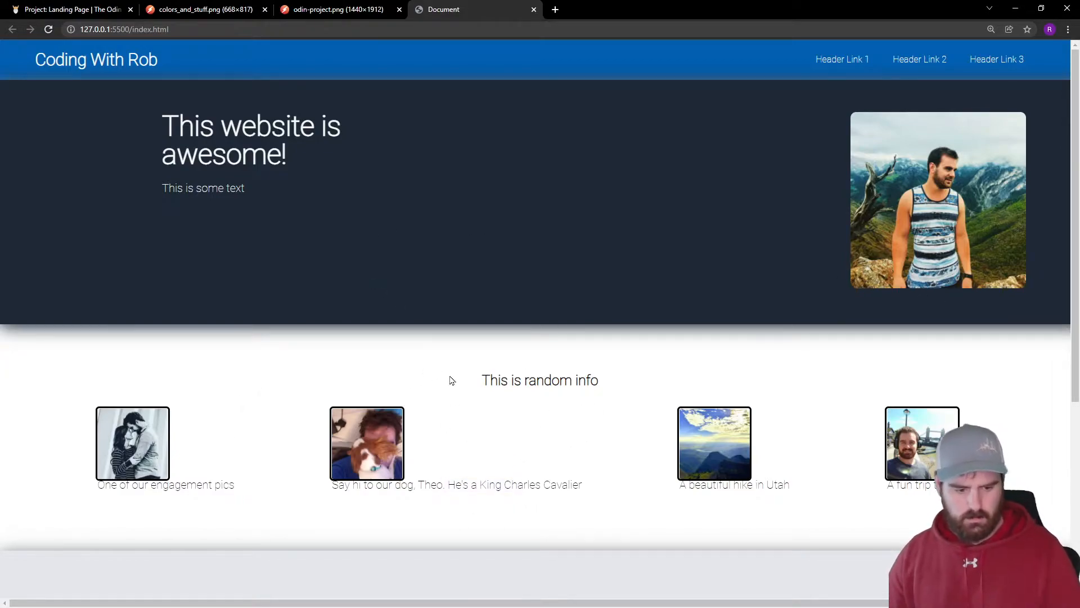
scroll(down, 3)
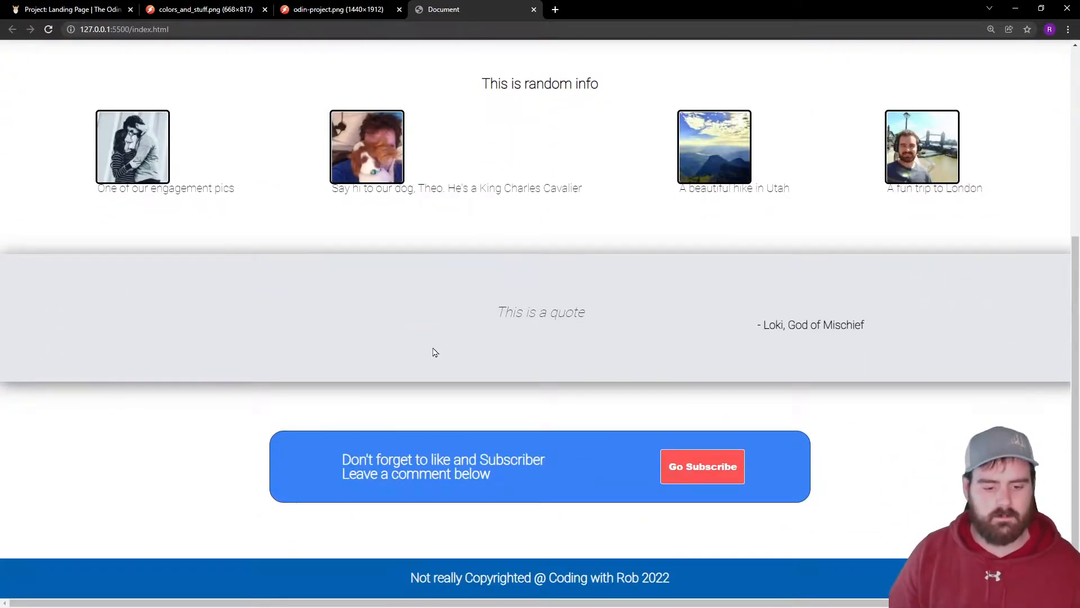
scroll(down, 3)
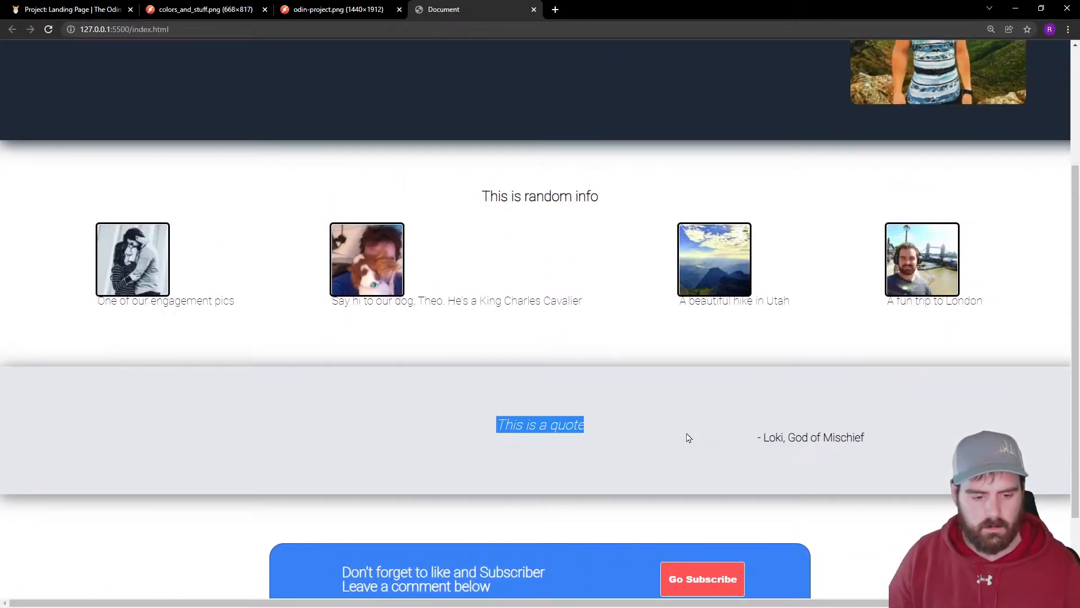
scroll(up, 3)
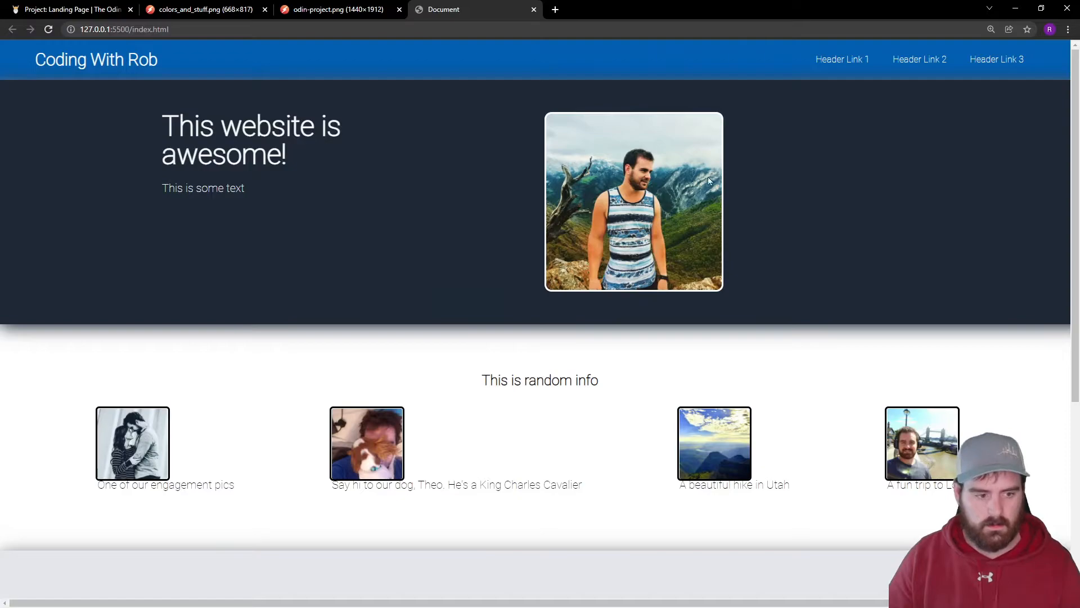
mouse_move(383, 459)
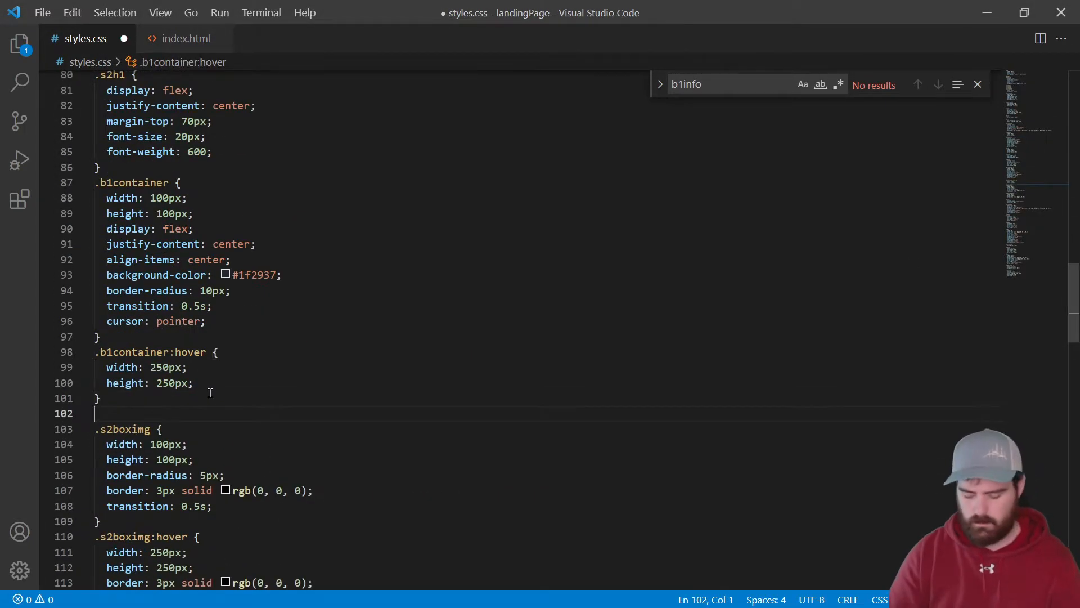
Add a .b1info rule with font-size 15px, margin-top 5px and width 170px, then preview it.
text(.b1info{)
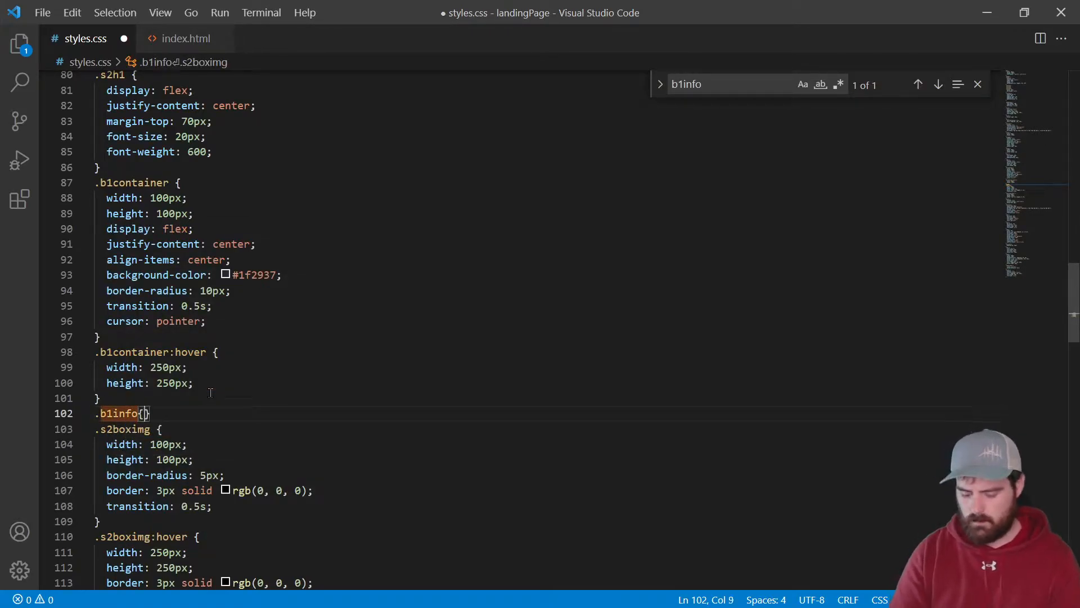
text(fonts)
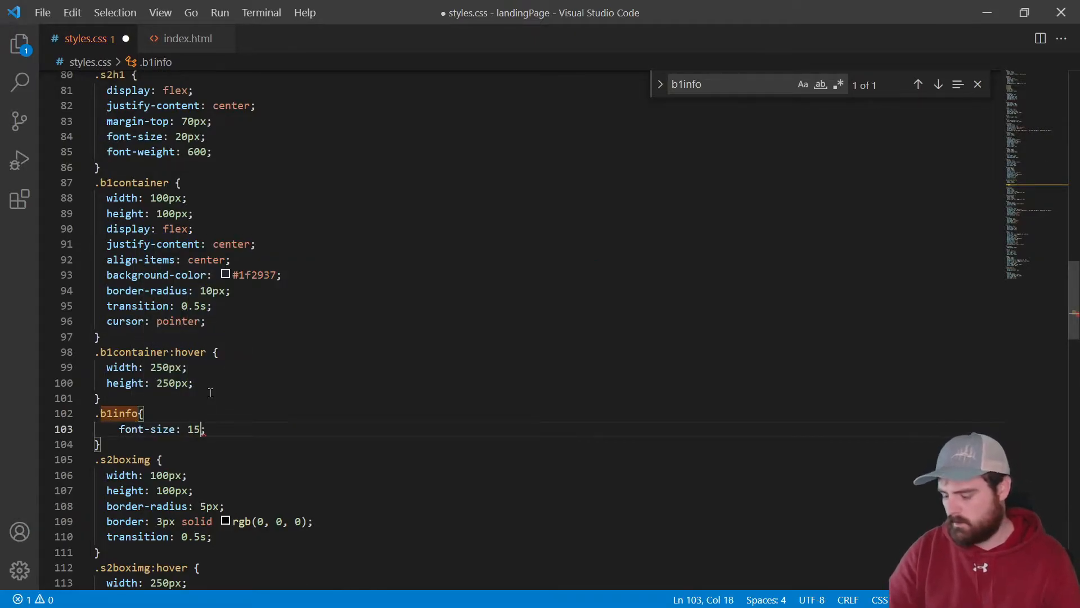
text(px;)
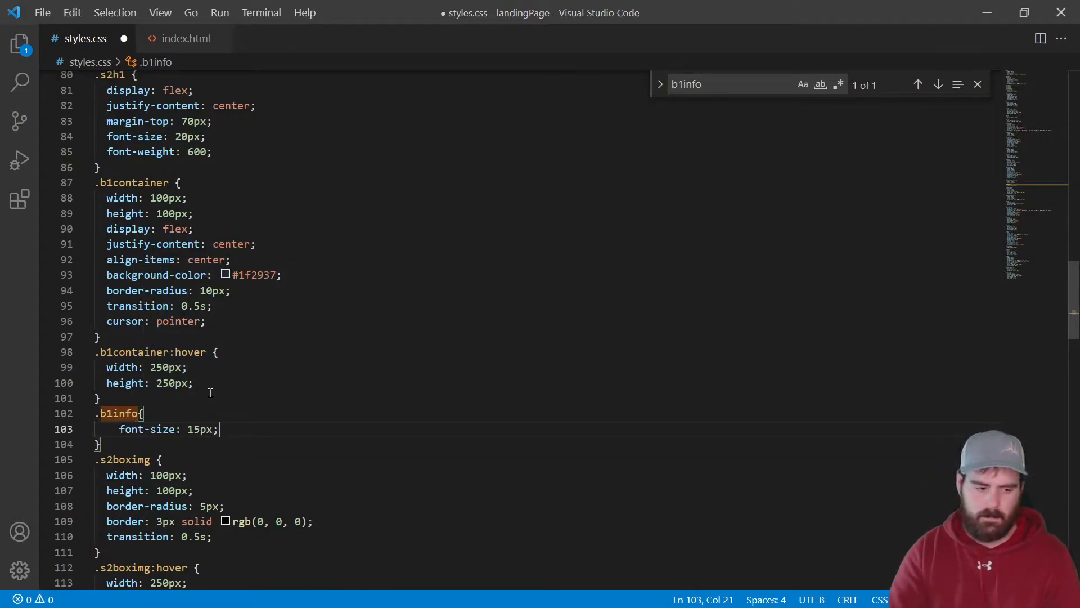
text(margin-top: 5px;)
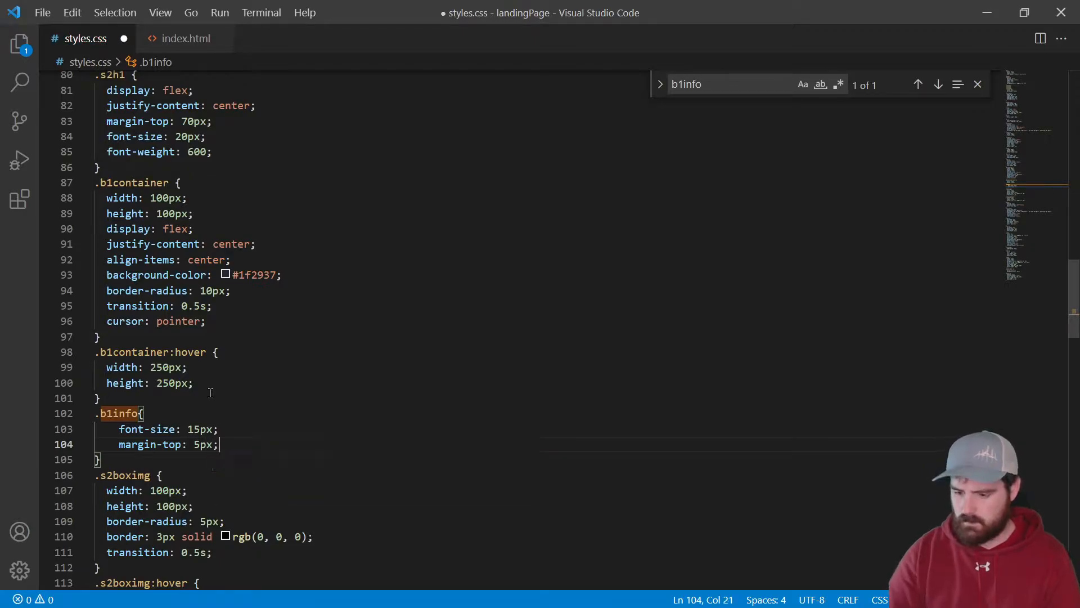
text(width: ;)
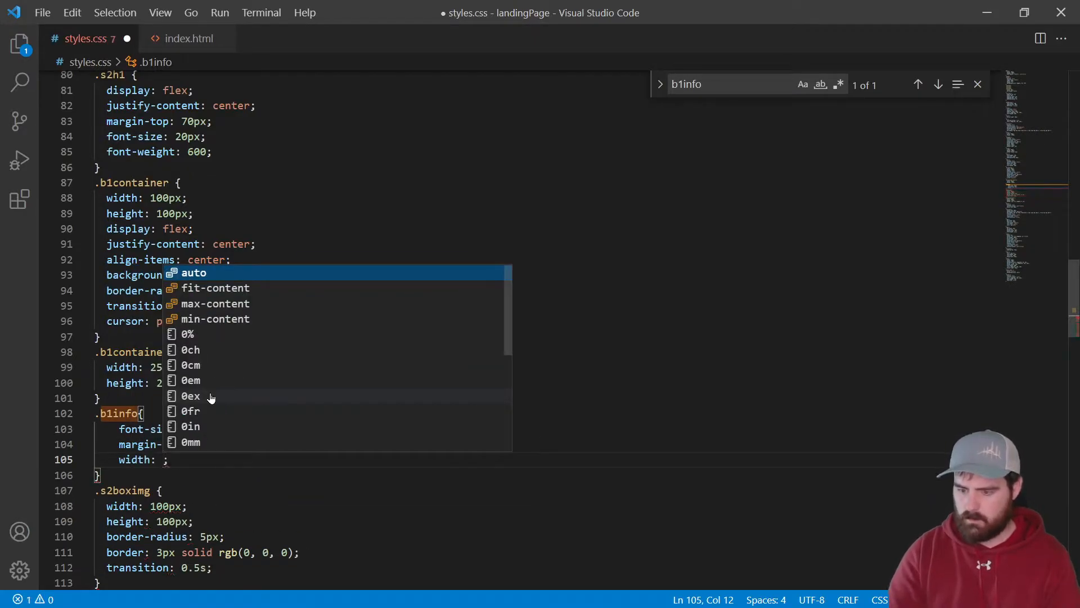
text(170px)
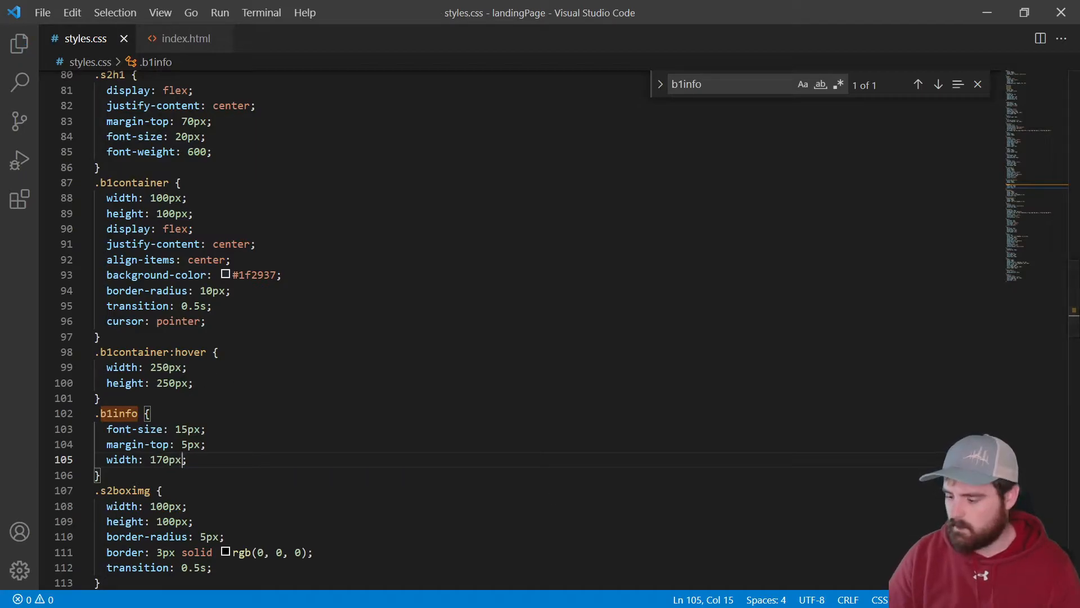
click(444, 9)
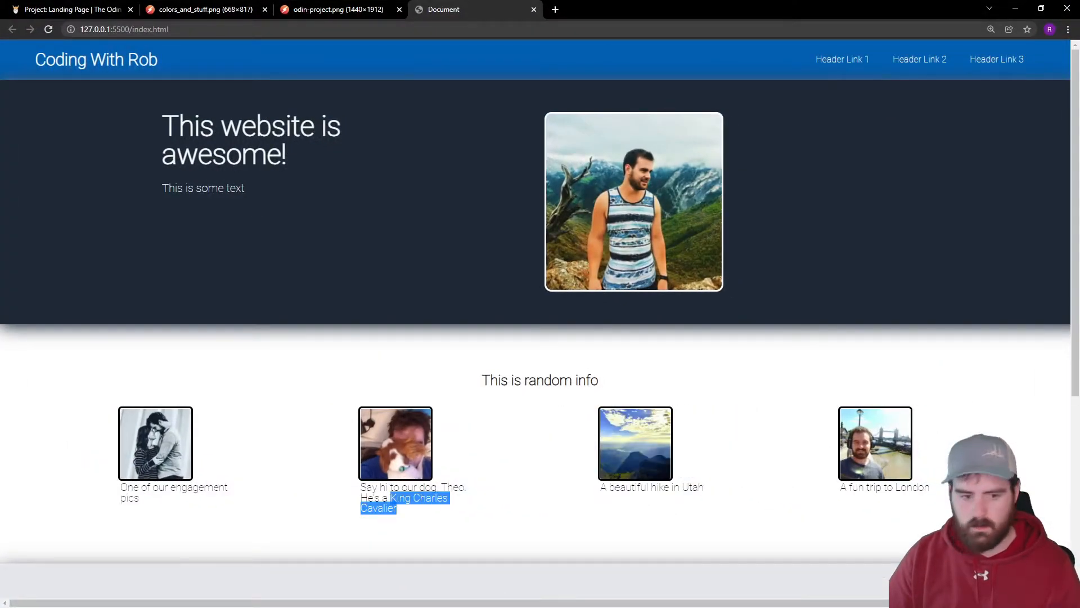
scroll(down, 3)
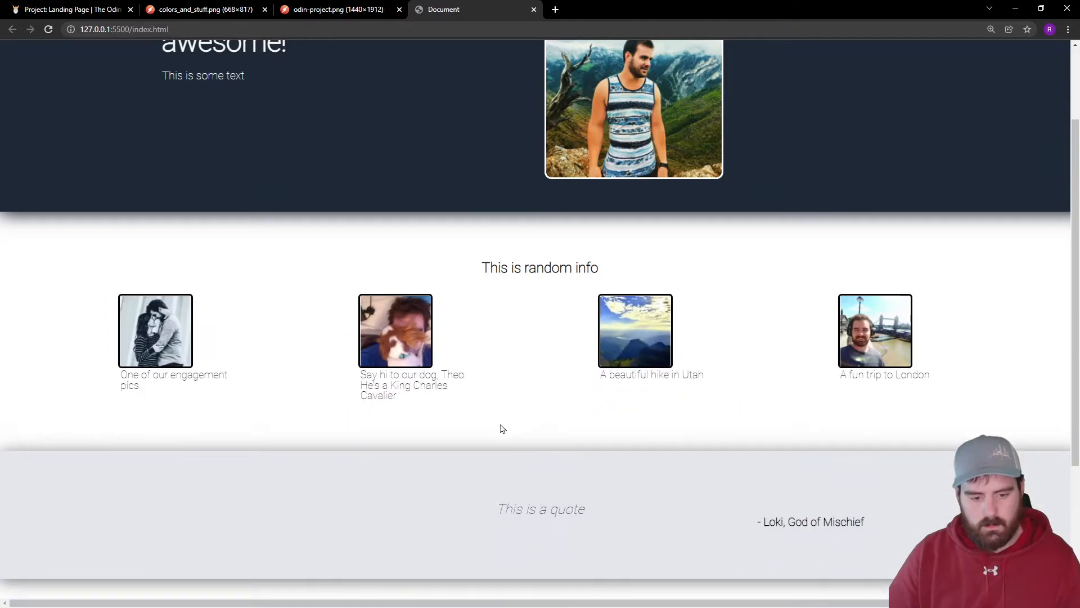
scroll(up, 3)
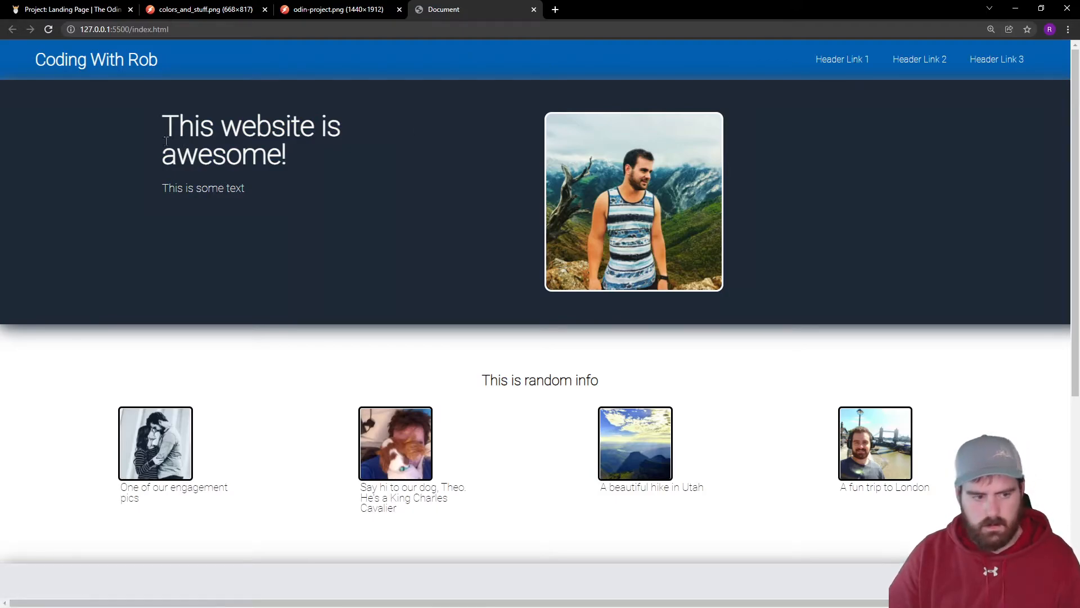
scroll(down, 3)
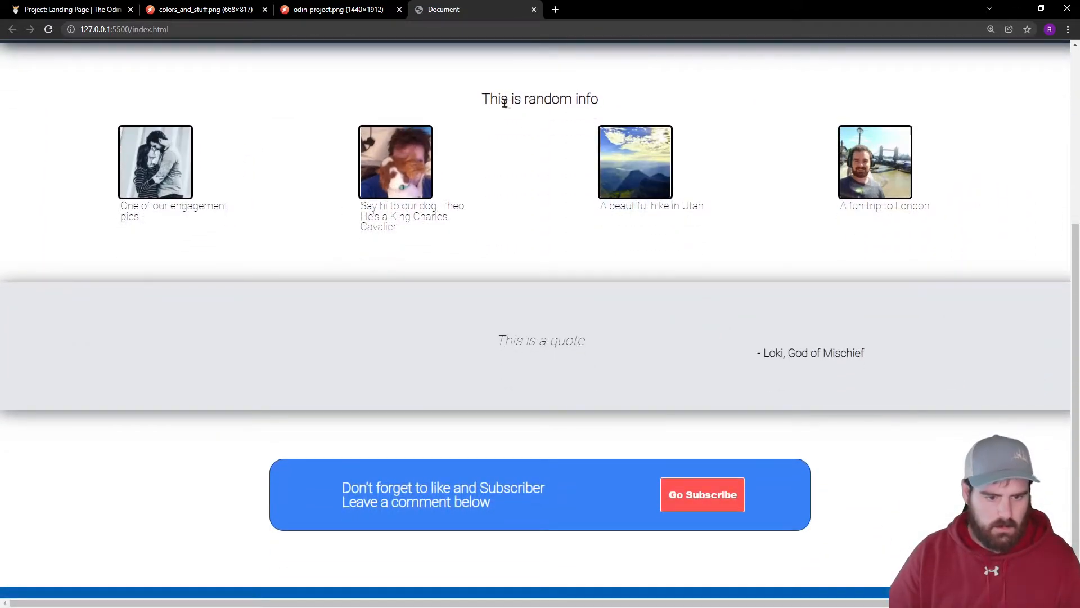
mouse_move(498, 355)
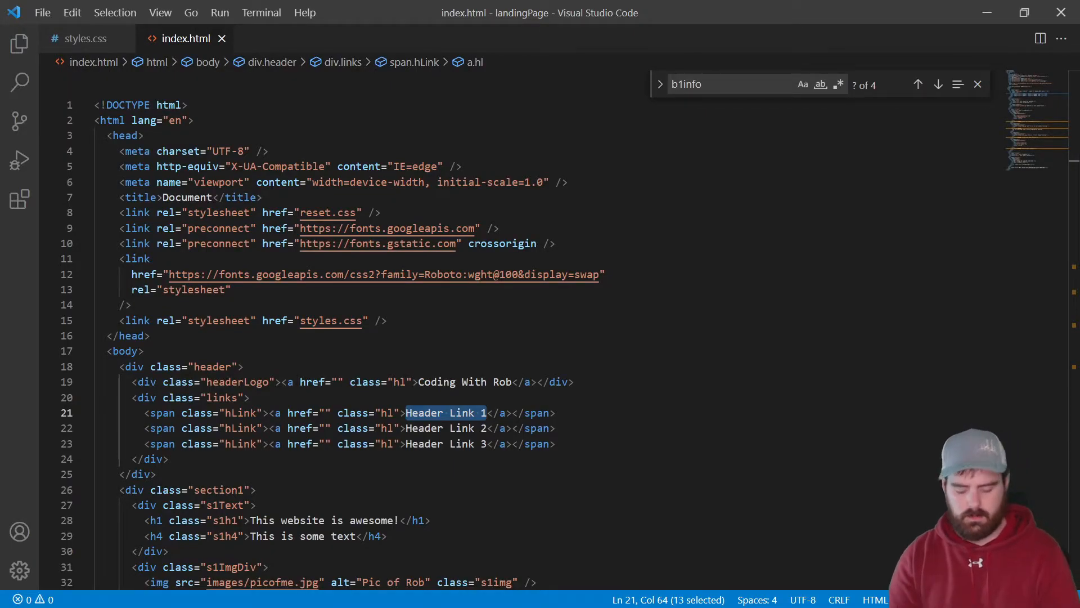
Rename the header hl anchors to Projects, Future Projects and About Me.
text(Projects)
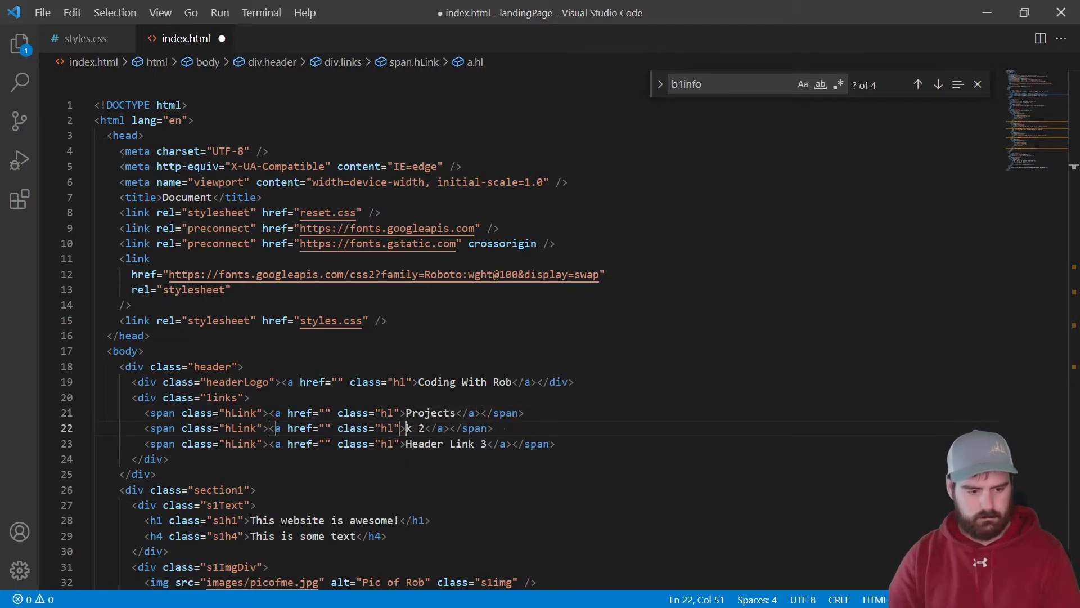
text(Future Projects)
click(350, 443)
text(About M)
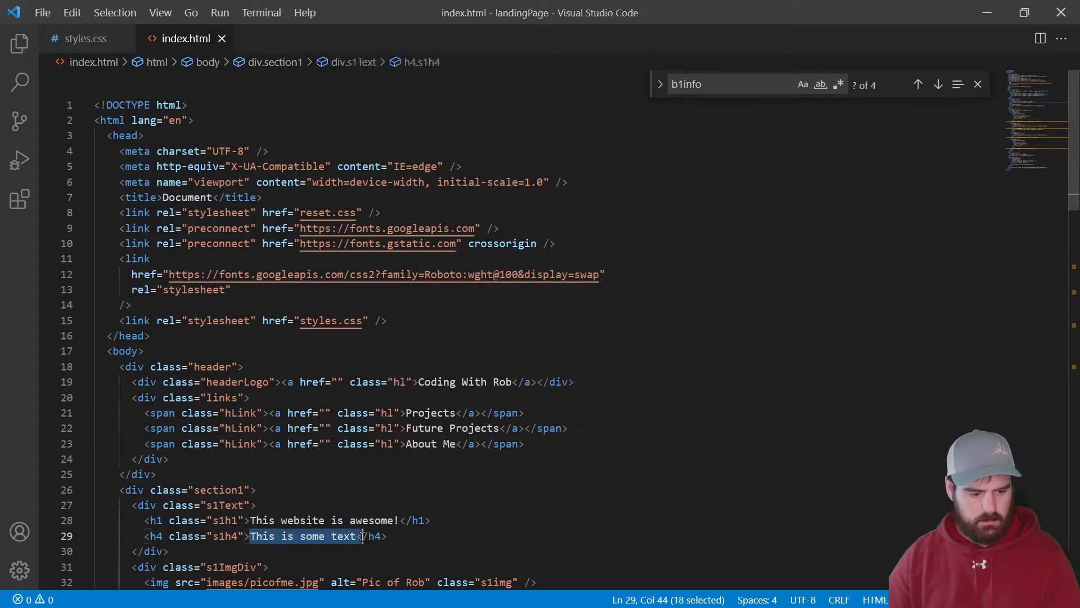
Write the s1h4 welcome message inviting visitors to enjoy the page and ask any questions.
text(Welc)
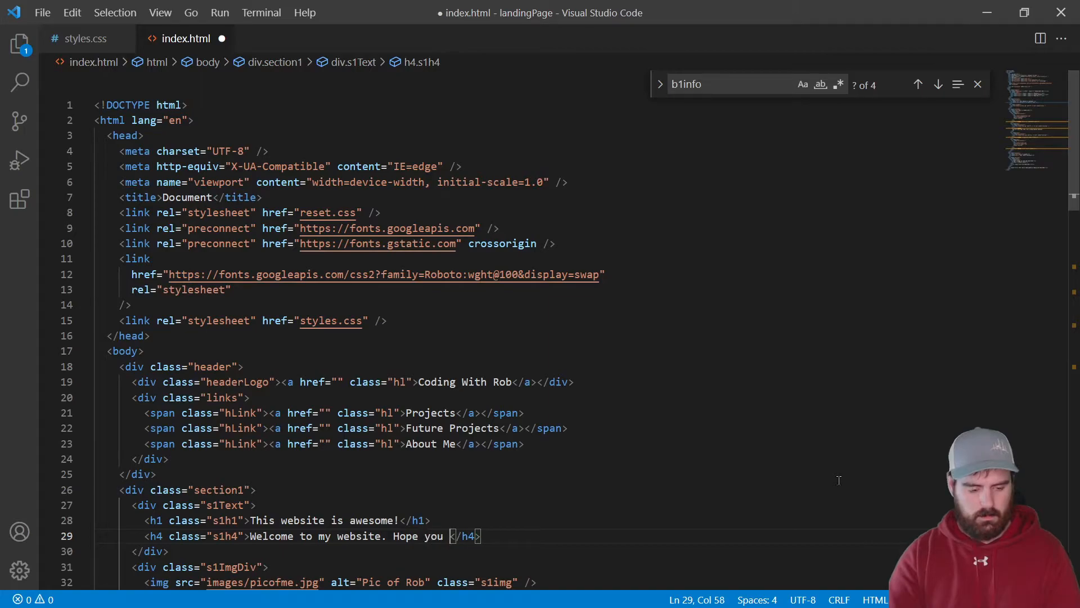
text(enjoy. Reach out if you have)
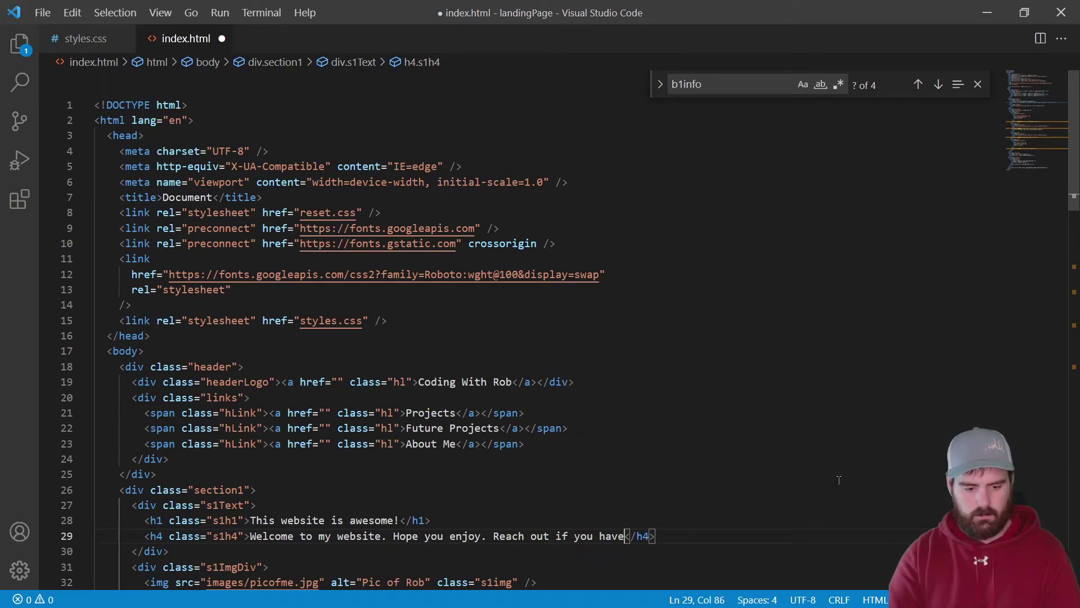
text(any questions!)
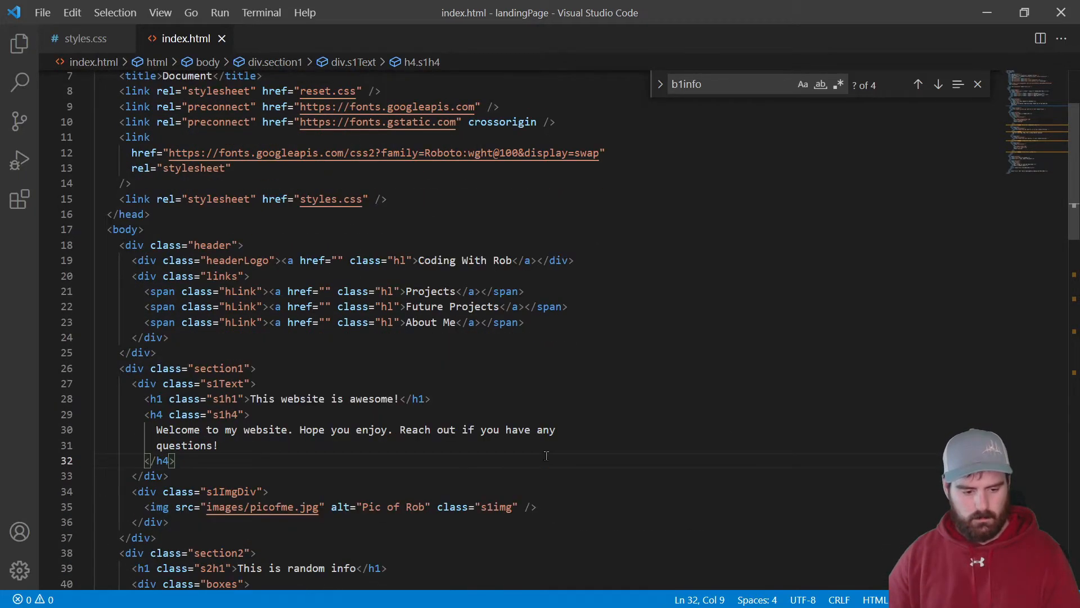
Retitle the s2h1 heading to "Here's a snapshot of my life".
scroll(down, 3)
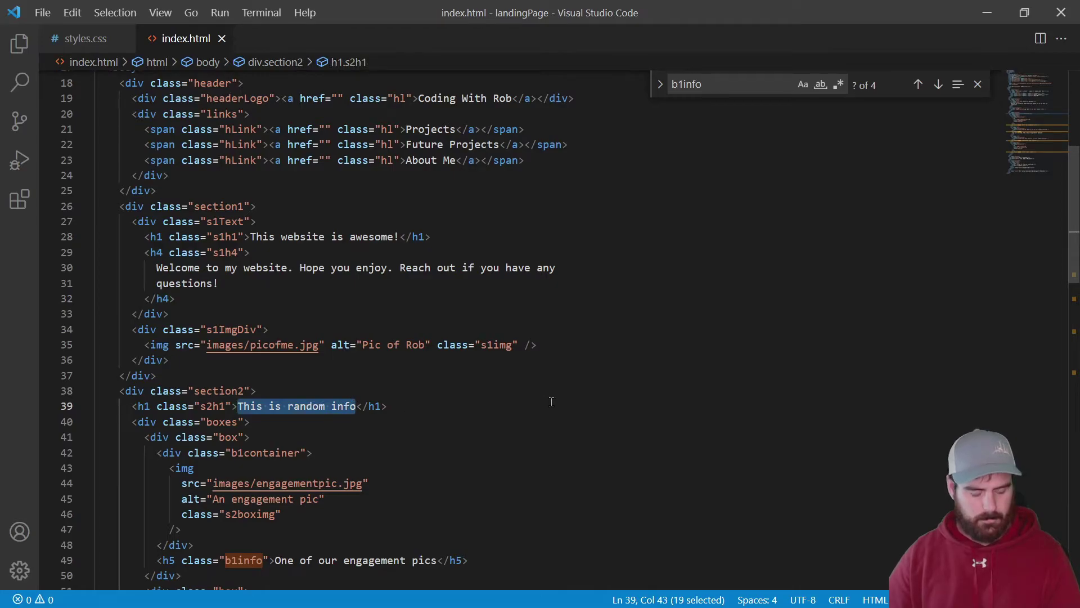
text(Here's a snapshot)
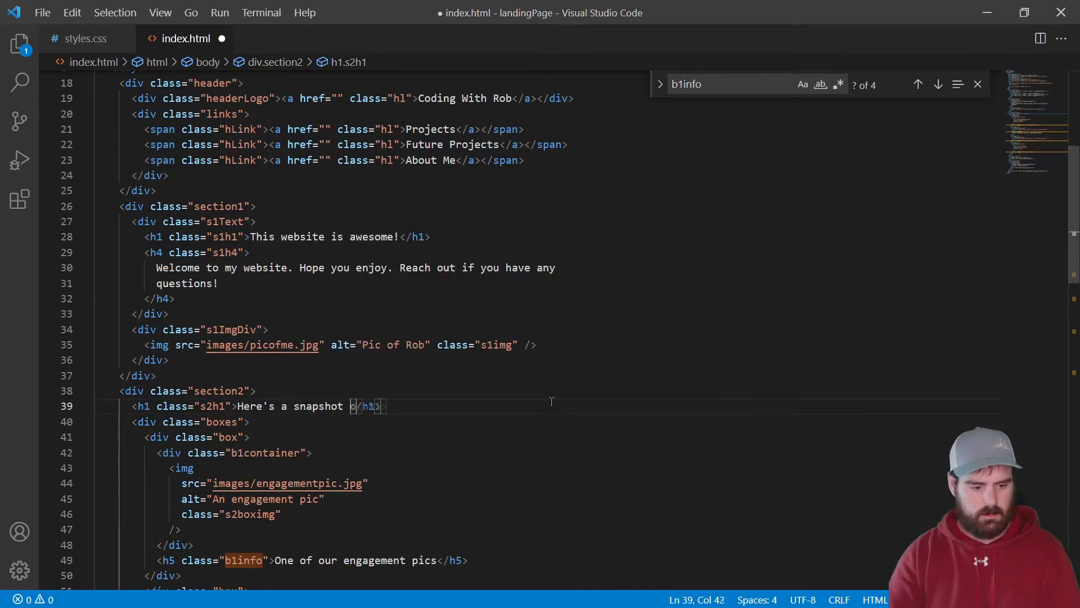
text(of my life)
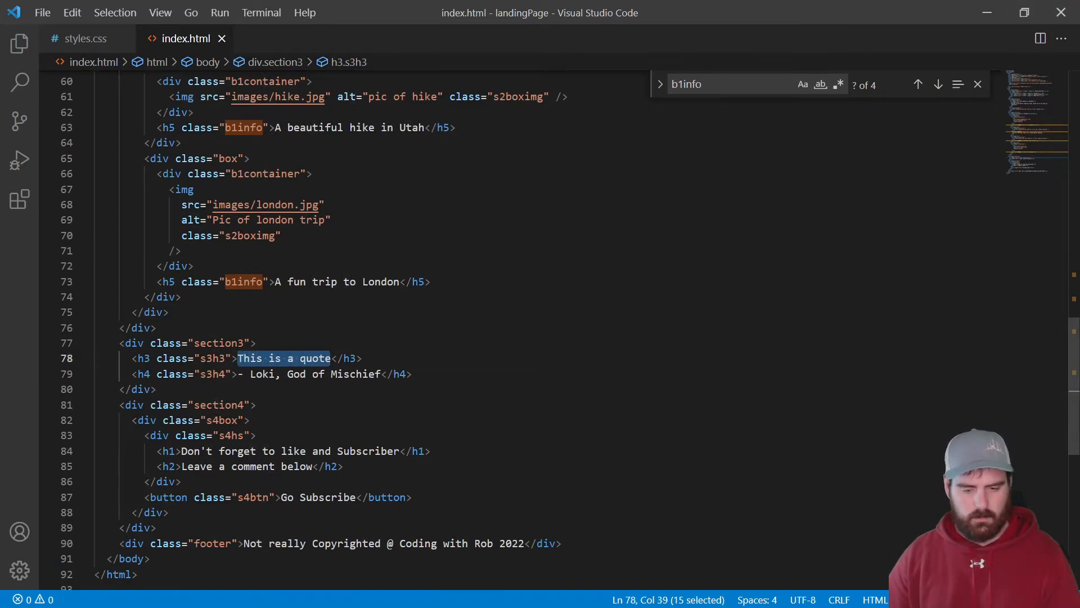
Check the browser preview, consult the Odin reference brief, and return to the live landing page.
click(69, 9)
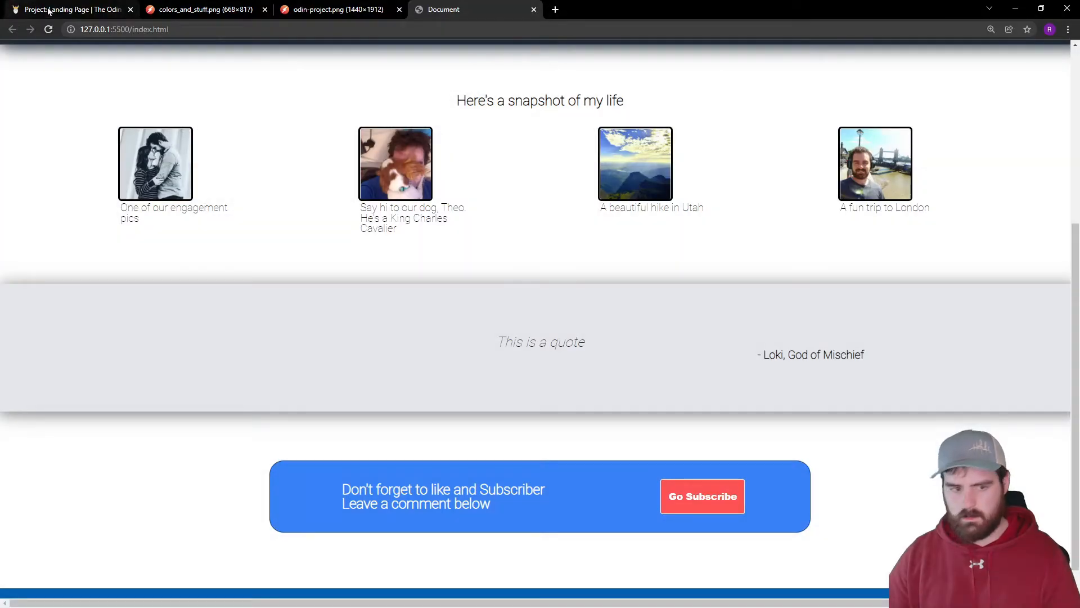
click(338, 9)
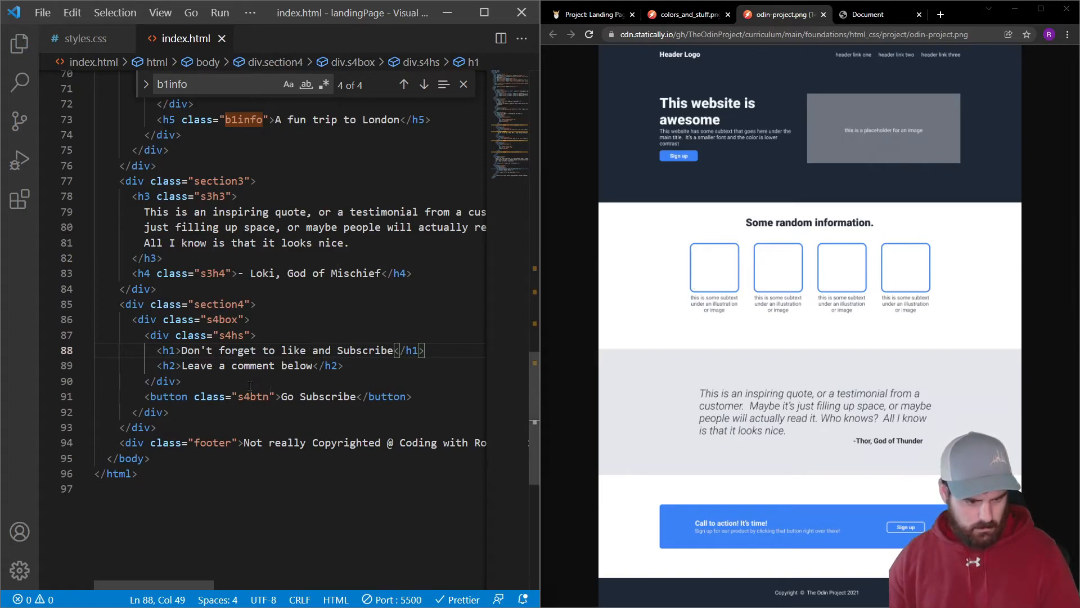
click(870, 14)
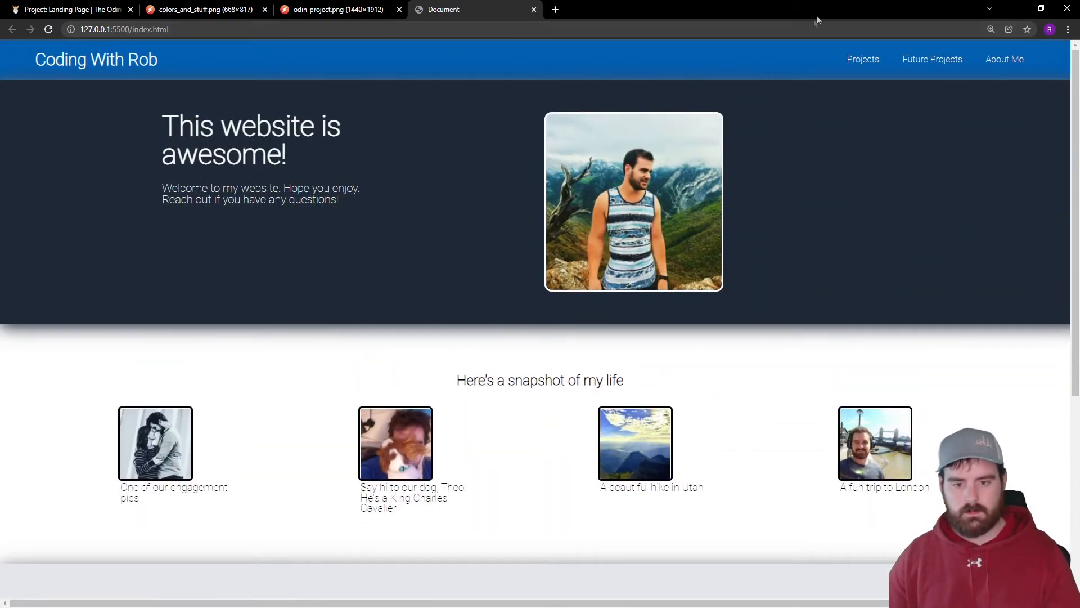
mouse_move(848, 104)
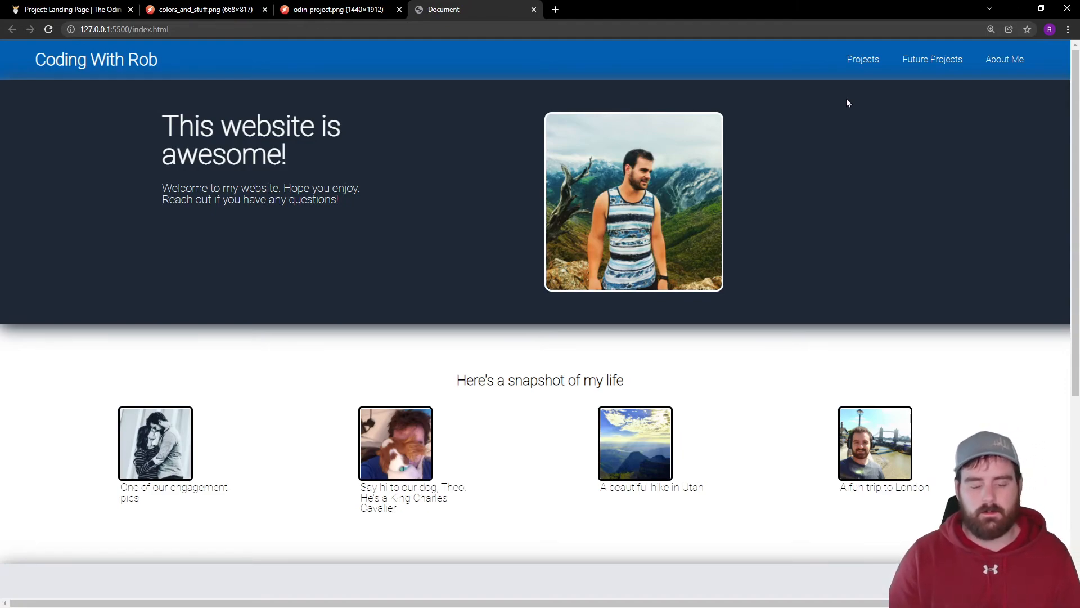
mouse_move(862, 60)
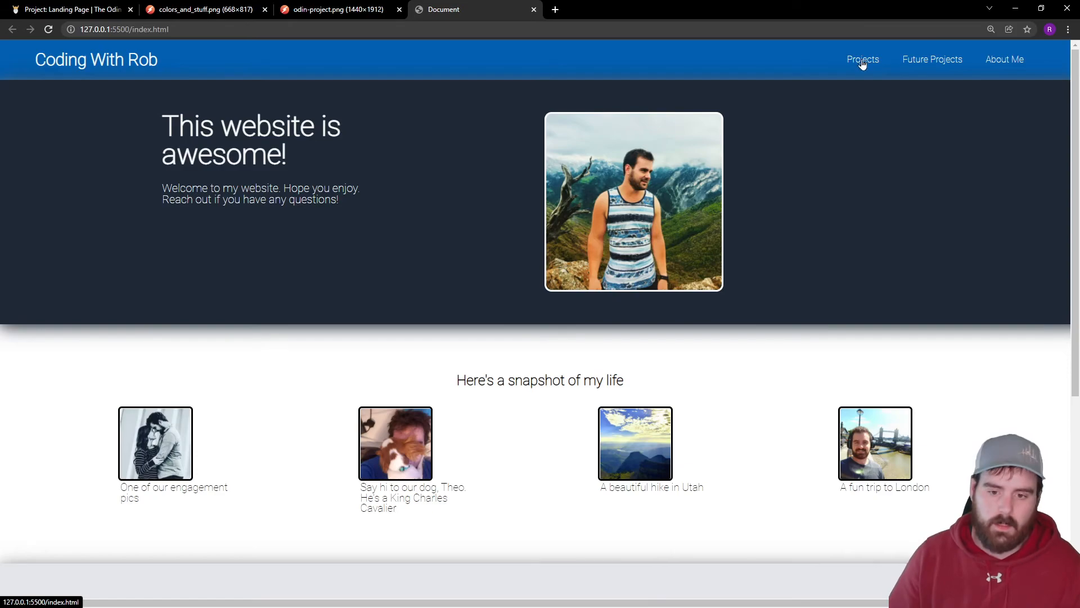
mouse_move(964, 64)
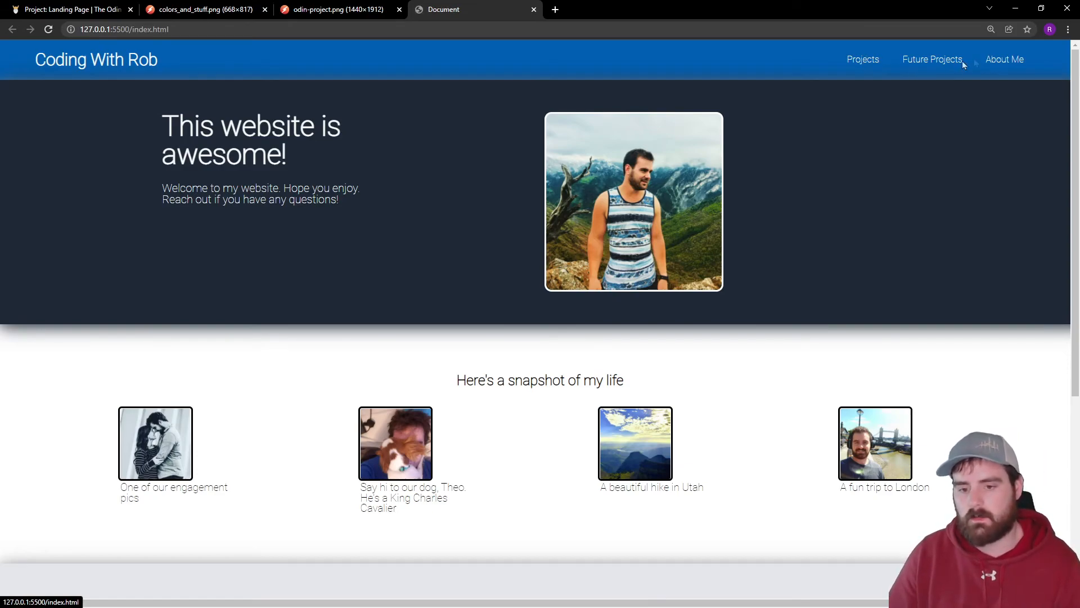
scroll(down, 3)
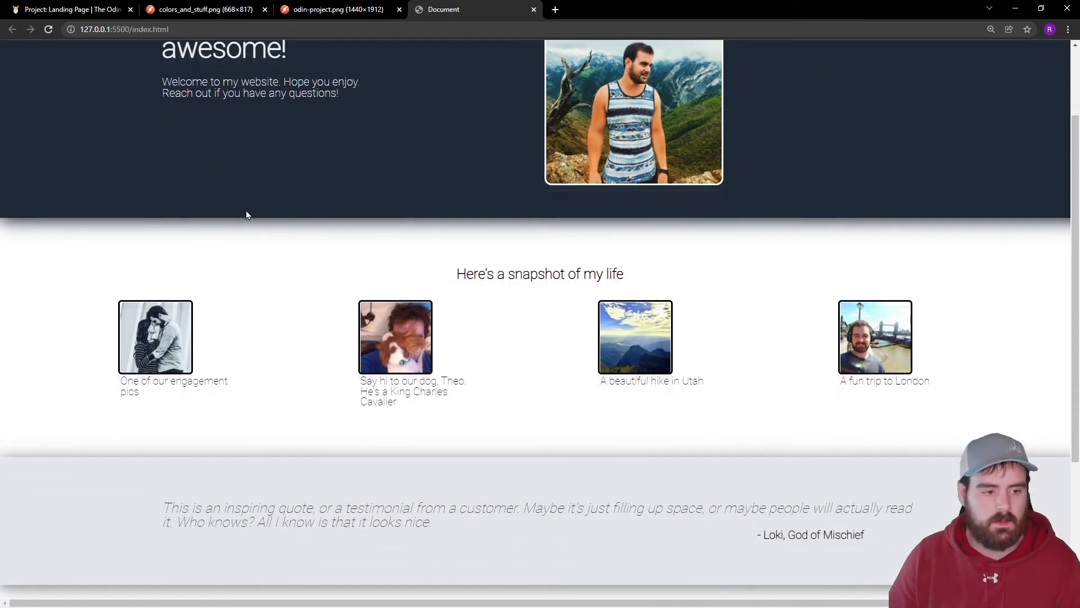
scroll(down, 3)
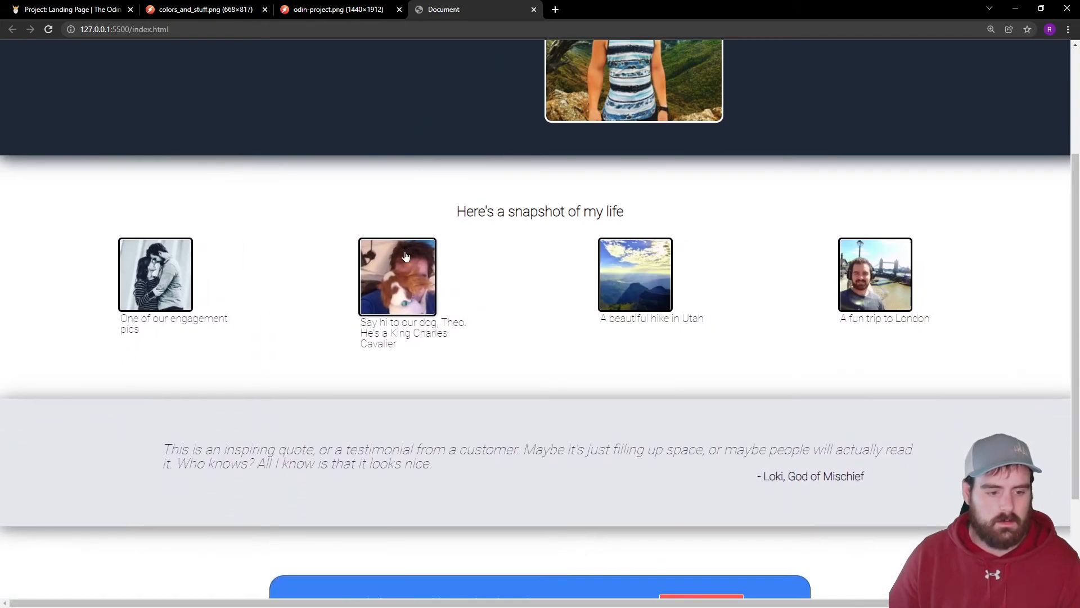
scroll(down, 3)
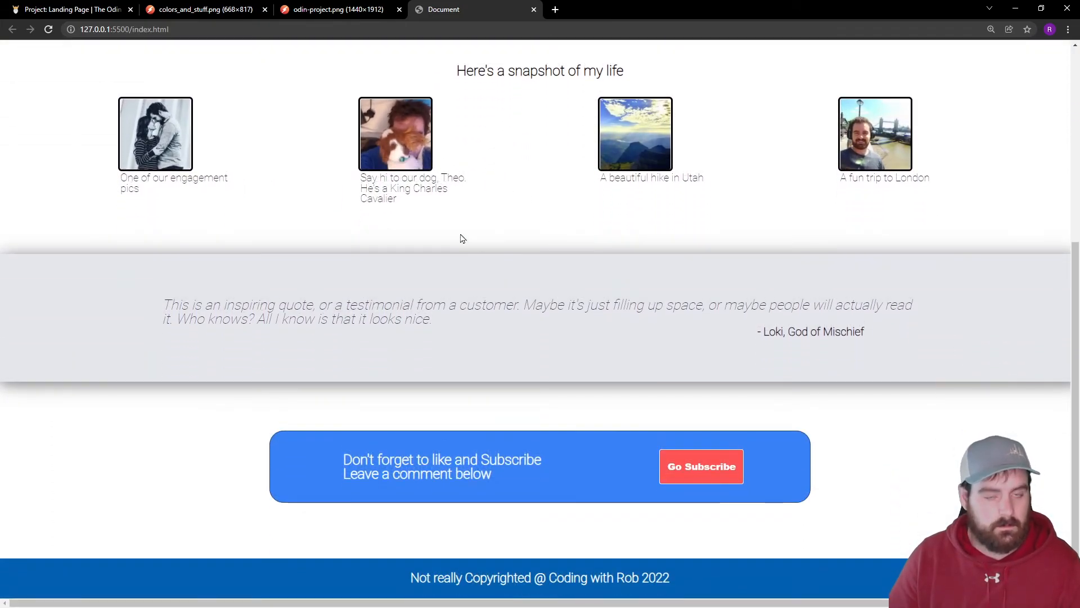
mouse_move(499, 246)
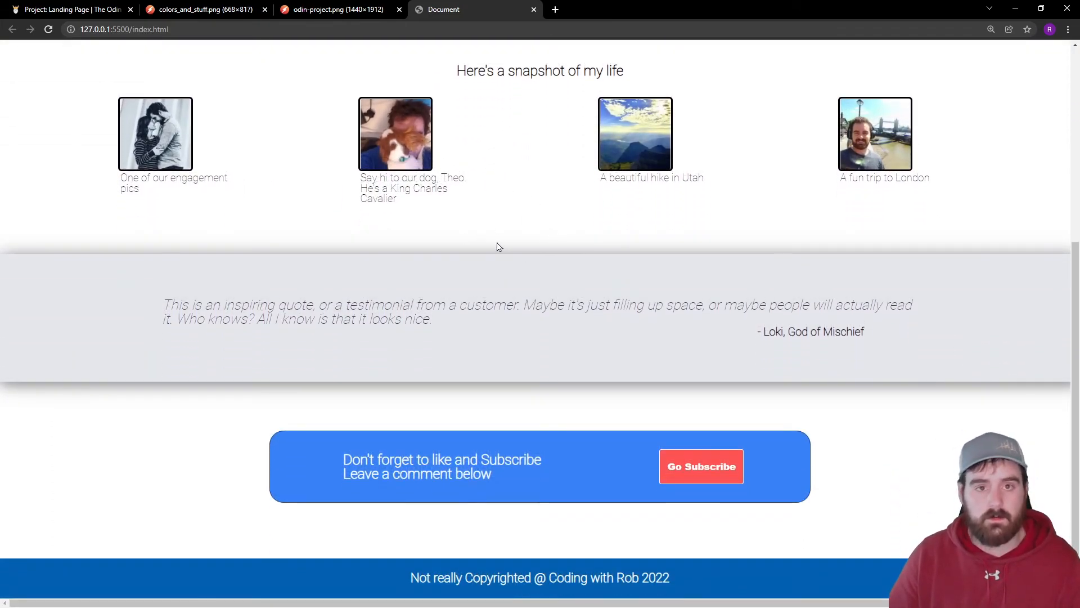
mouse_move(331, 435)
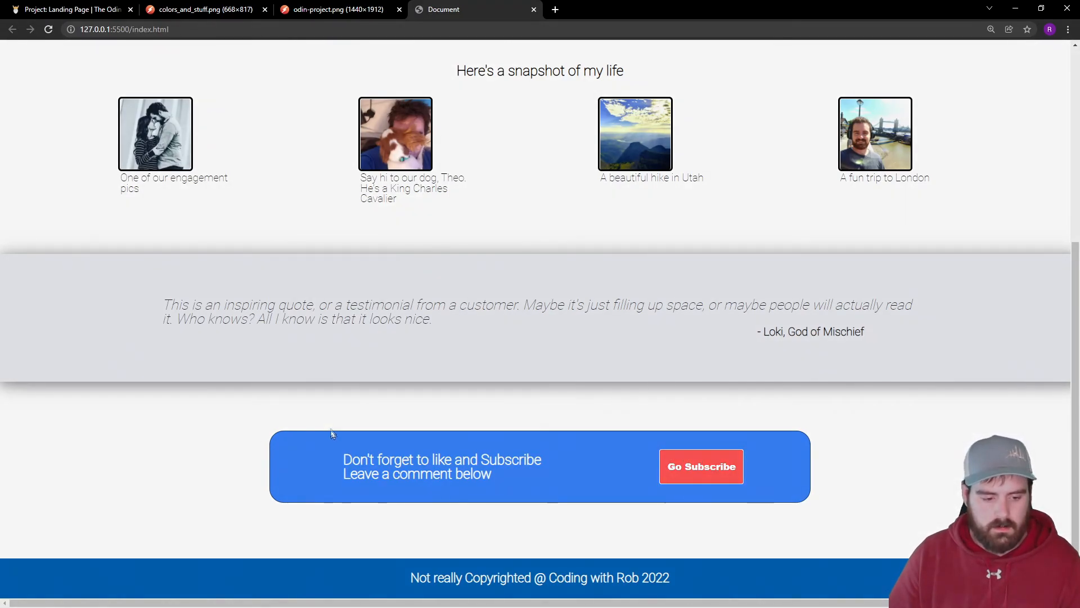
mouse_move(326, 424)
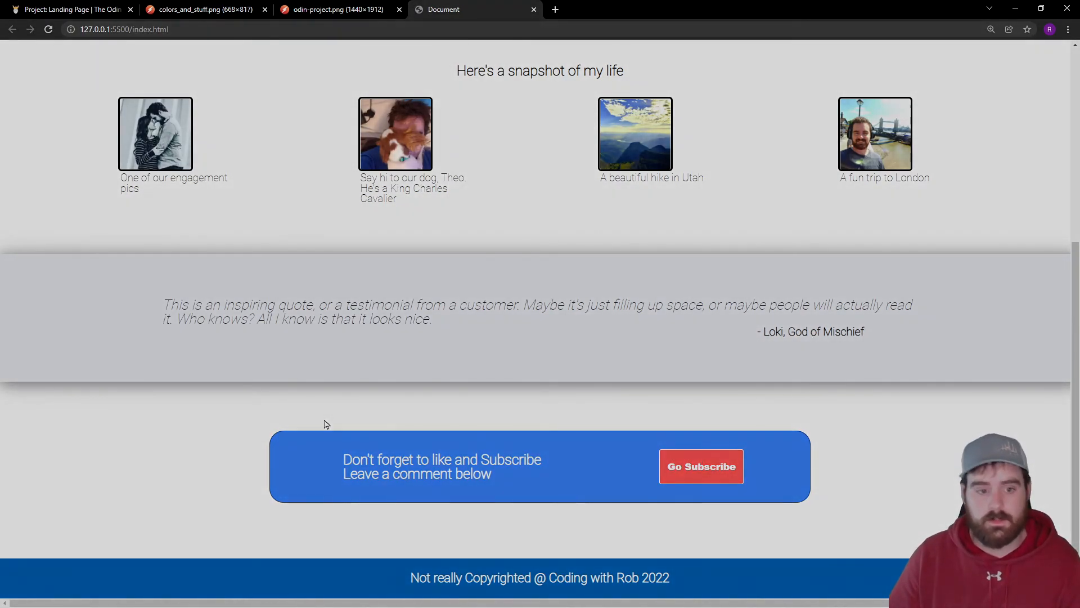
scroll(up, 3)
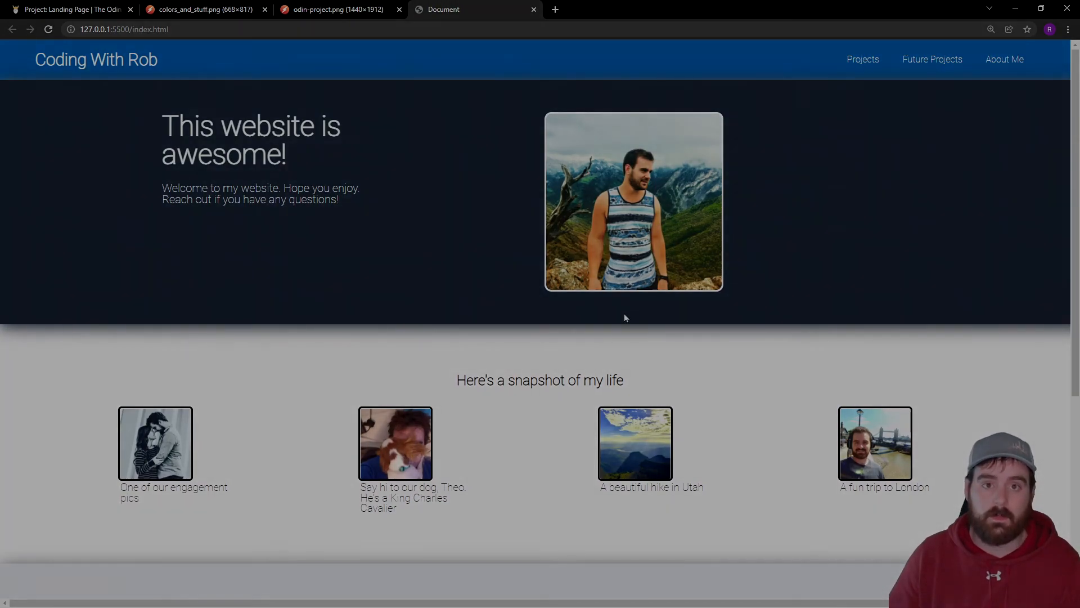